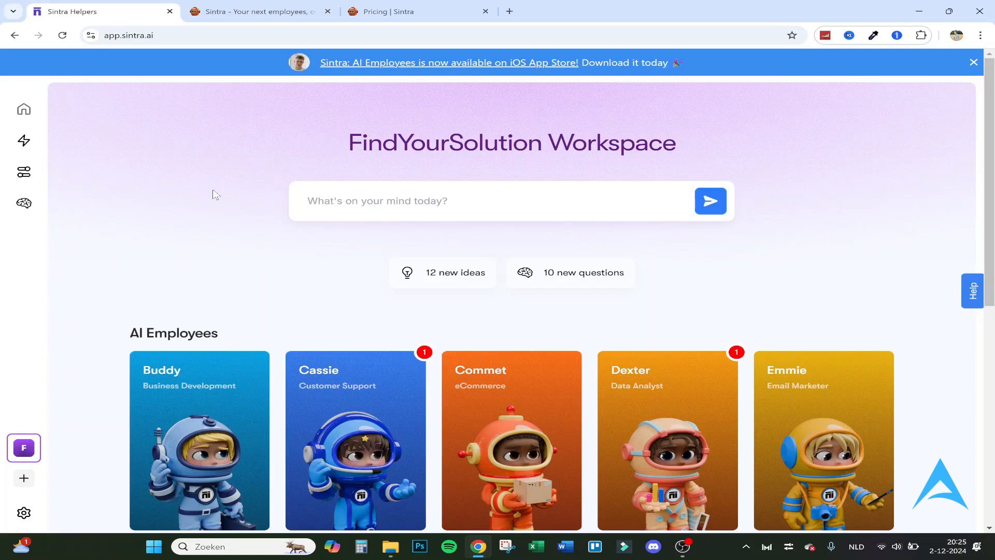
# Step: Switch to the Sintra homepage and browse down into its lineup of AI helpers
pyautogui.click(257, 11)
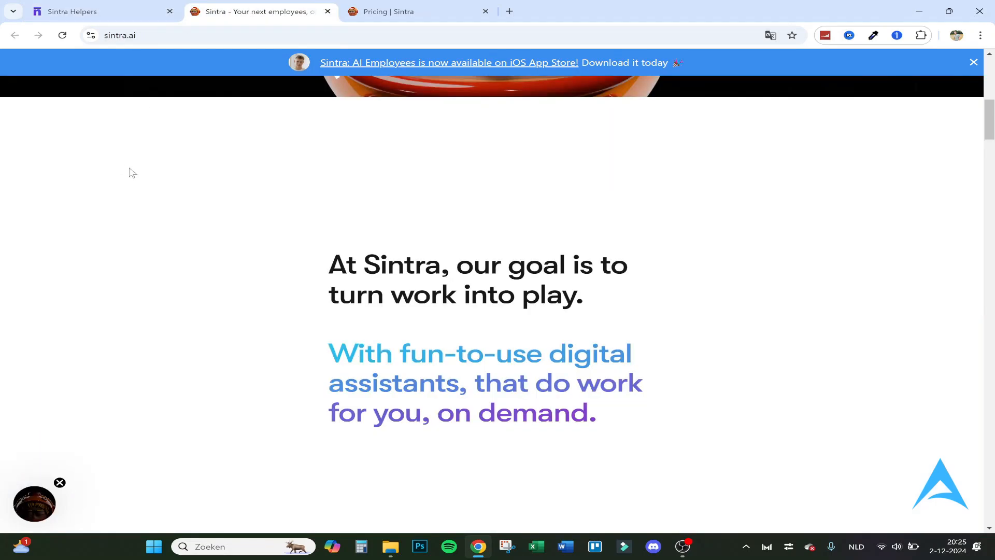
pyautogui.scroll(3)
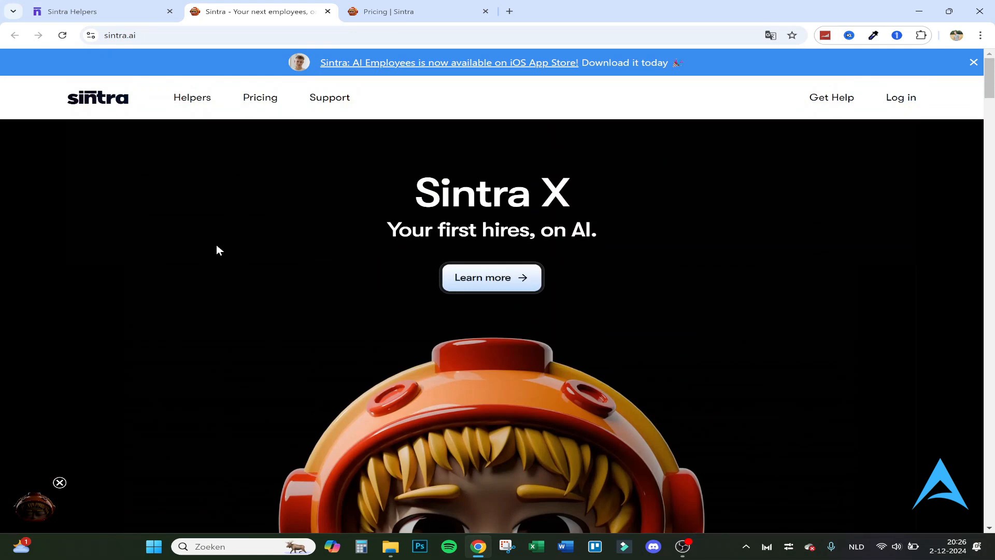
pyautogui.scroll(-3)
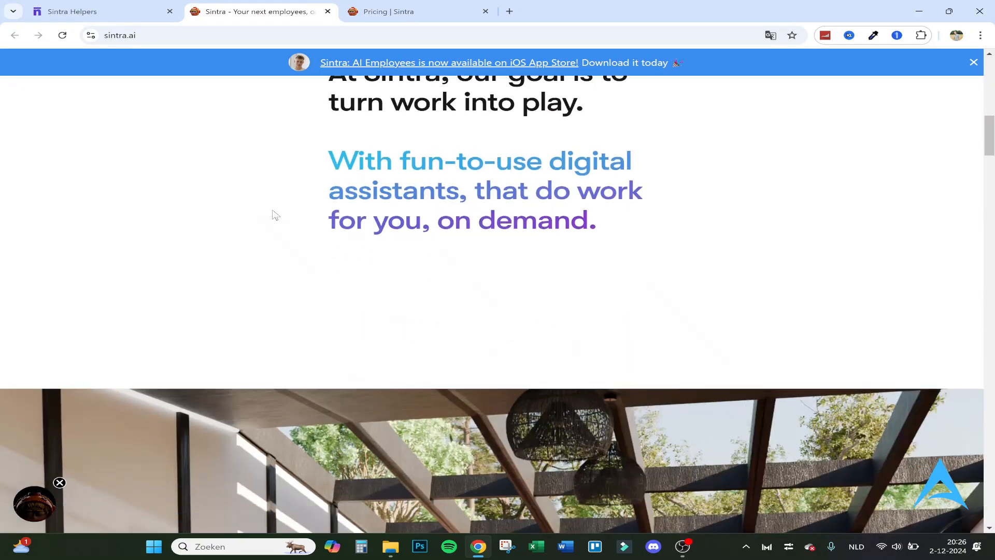
pyautogui.scroll(-3)
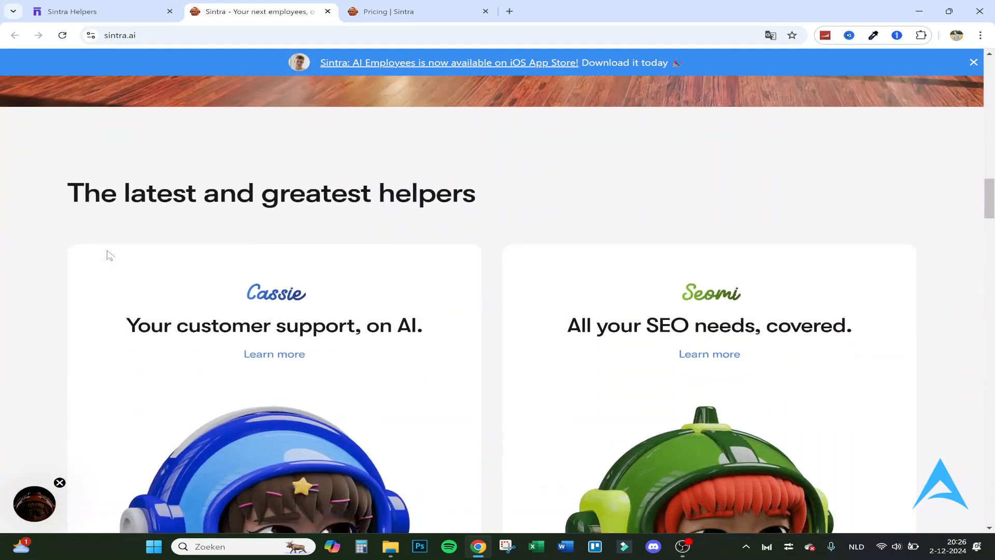
pyautogui.scroll(-3)
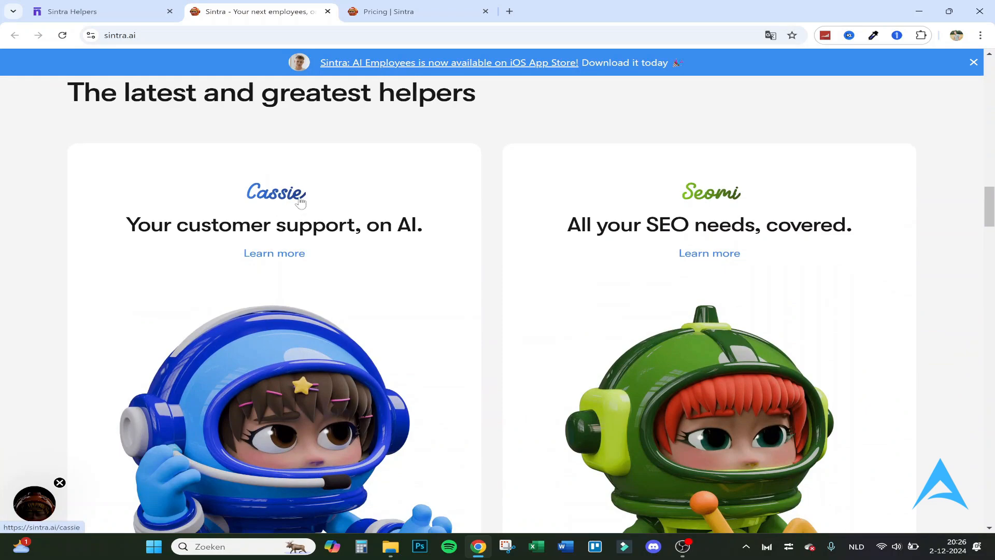
pyautogui.scroll(-3)
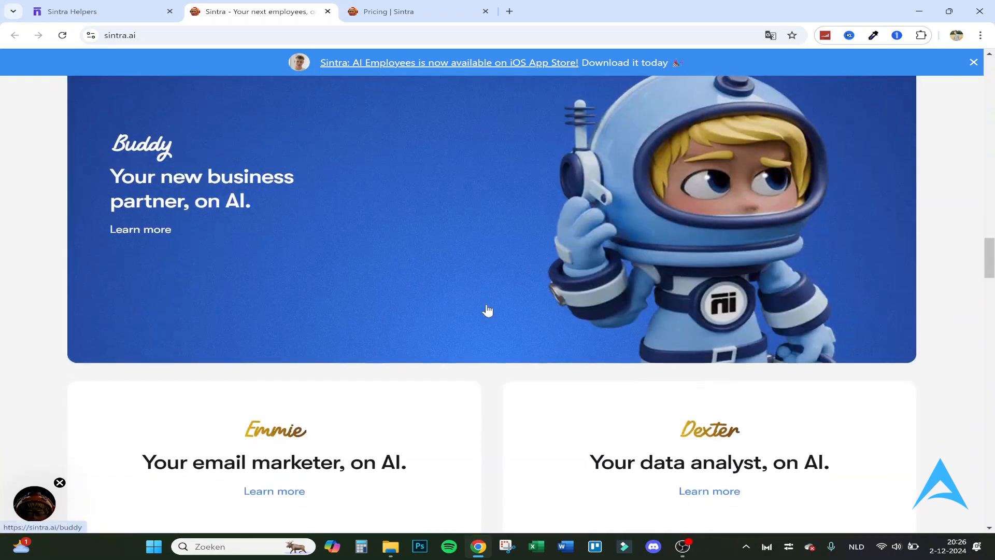
pyautogui.moveTo(472, 239)
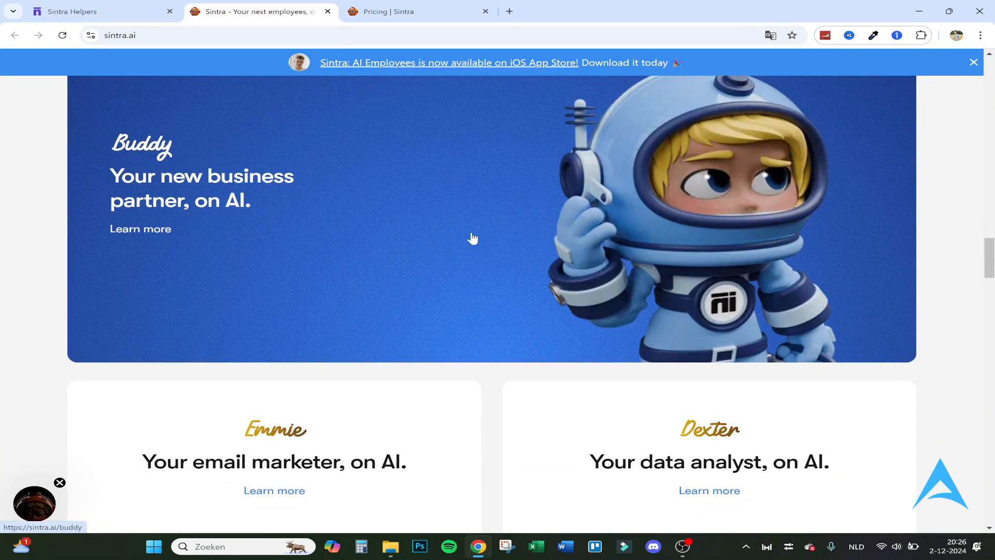
# Step: Continue through the helper cards until reaching the Soshie social media helper
pyautogui.scroll(-3)
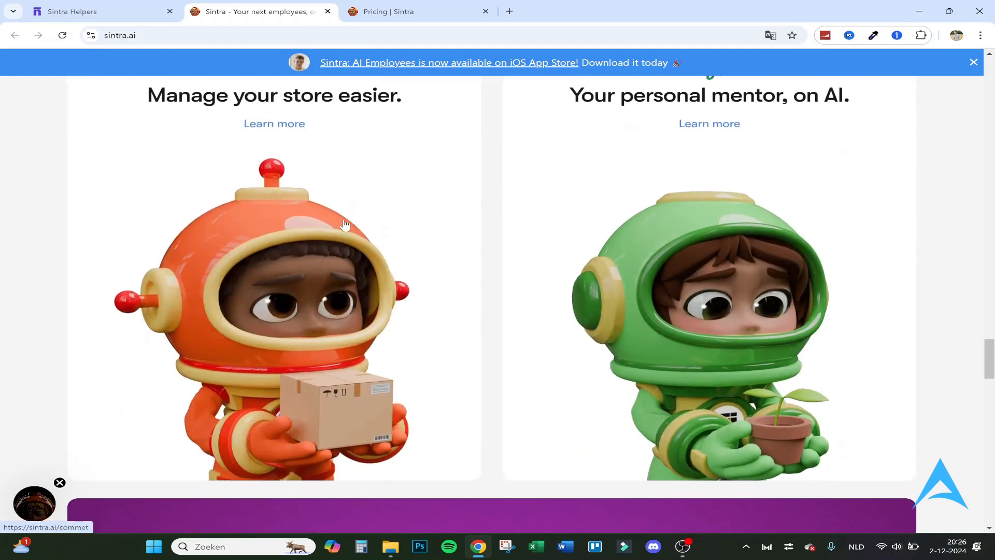
pyautogui.scroll(-3)
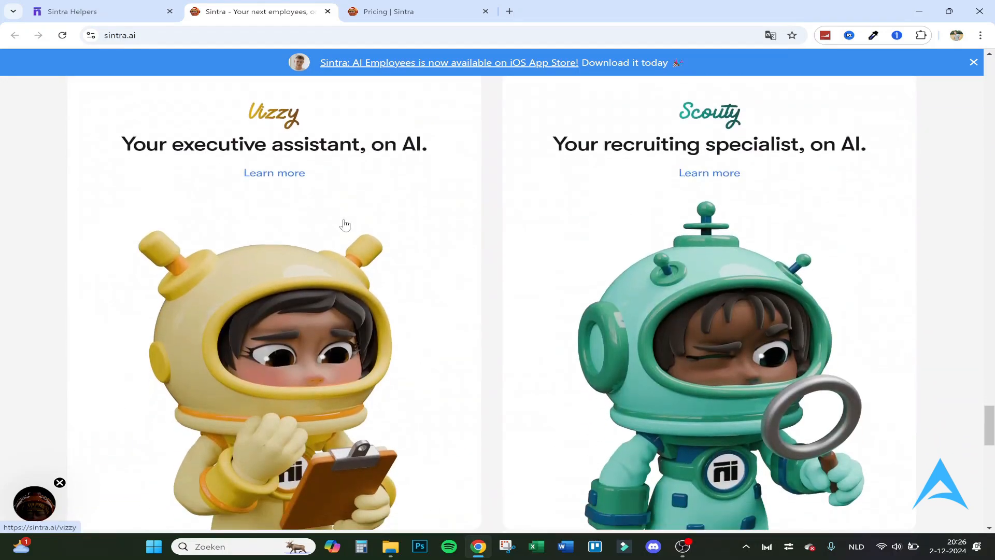
pyautogui.scroll(3)
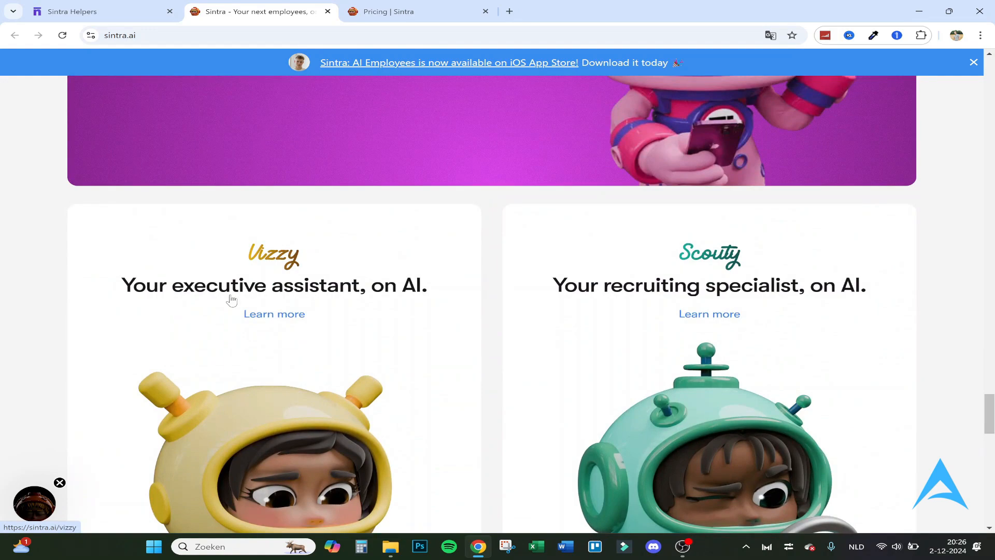
pyautogui.scroll(-3)
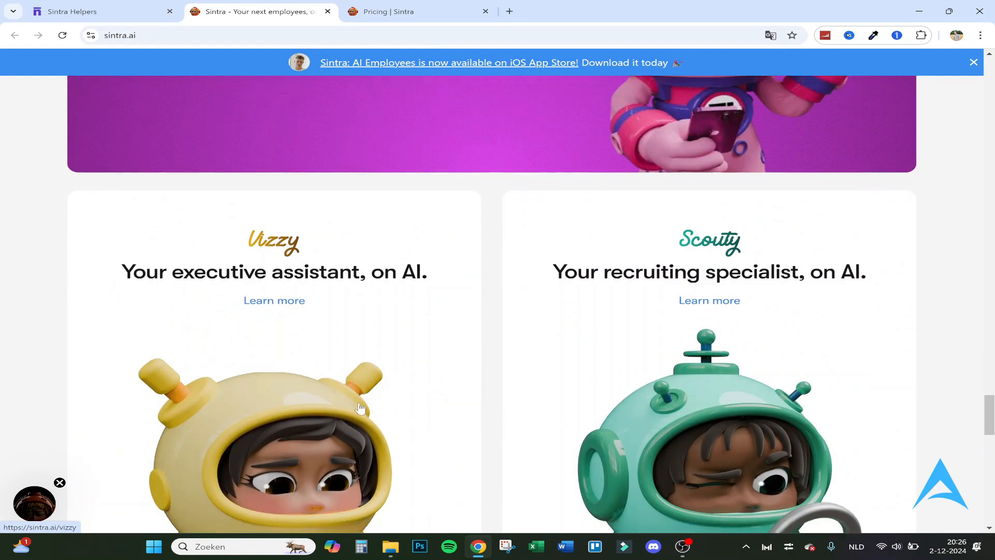
pyautogui.scroll(-3)
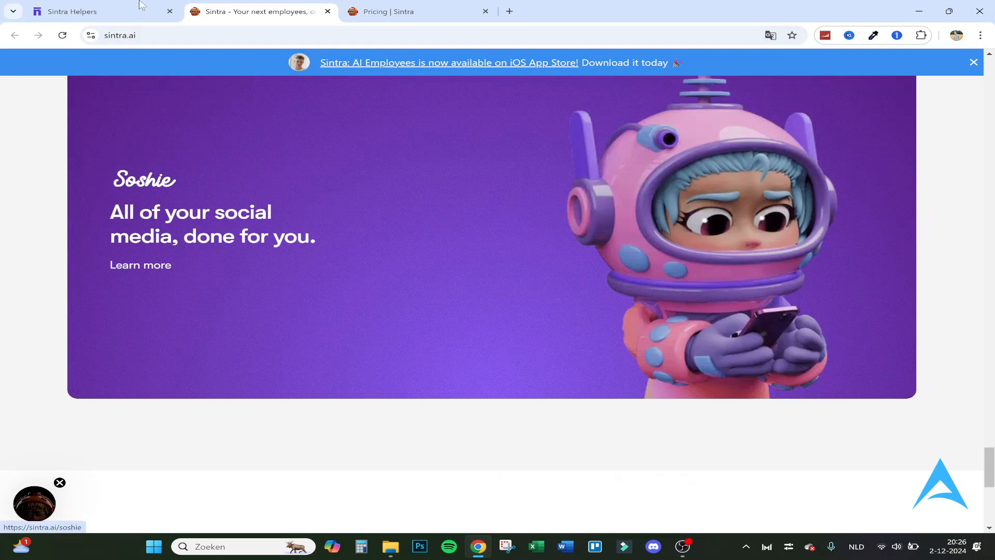
# Step: View Vizzy's $39/month plan and its Redeem 50% OFF yearly pricing options, then dismiss them
pyautogui.click(415, 11)
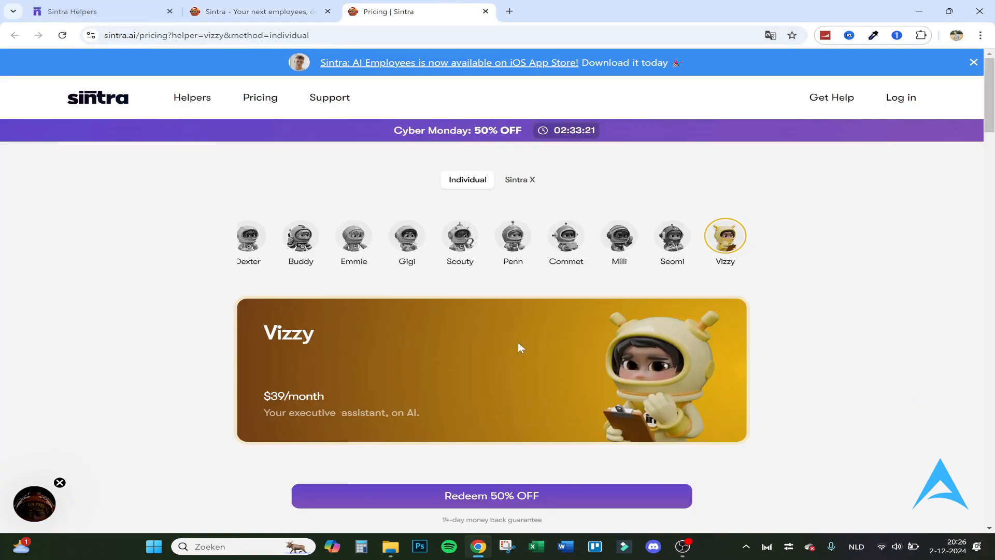
pyautogui.scroll(-3)
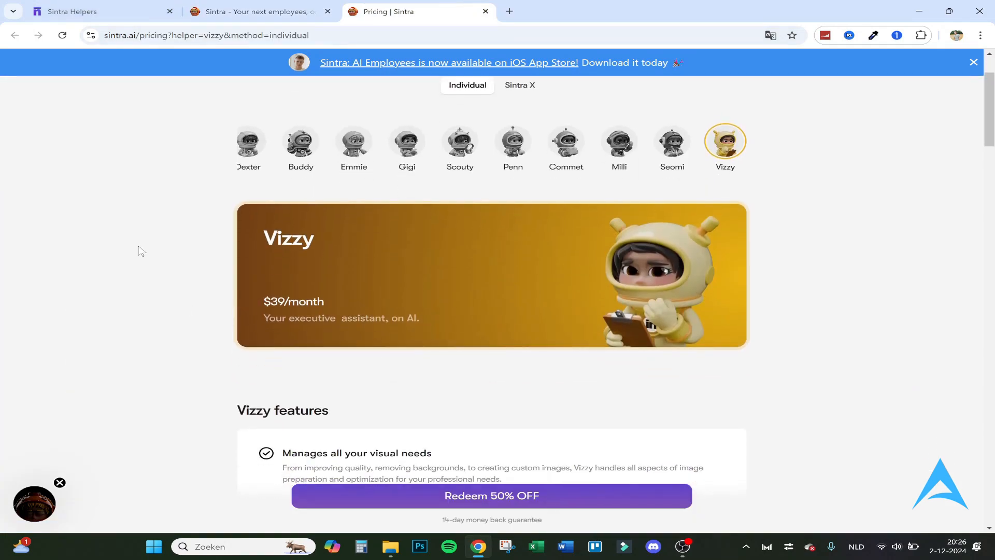
pyautogui.scroll(-3)
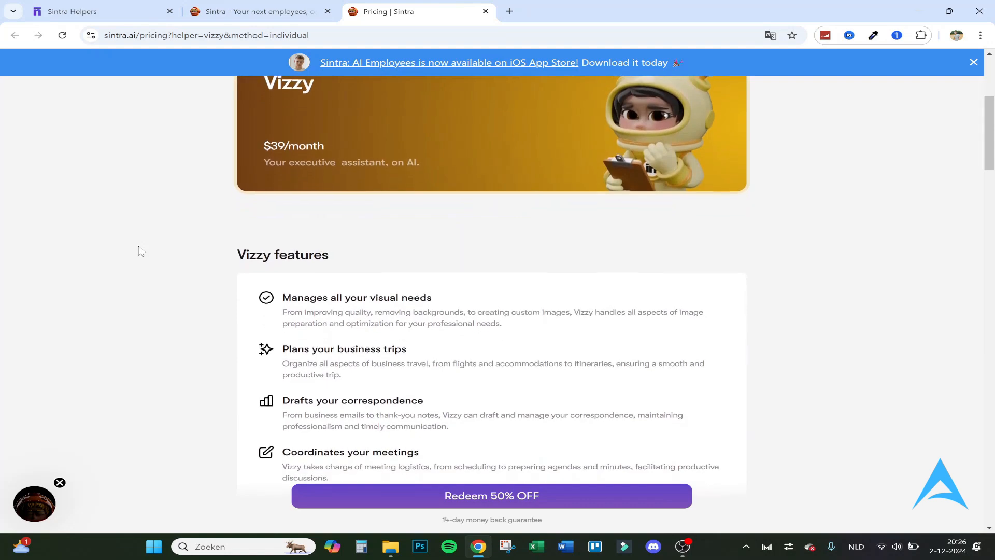
pyautogui.click(491, 495)
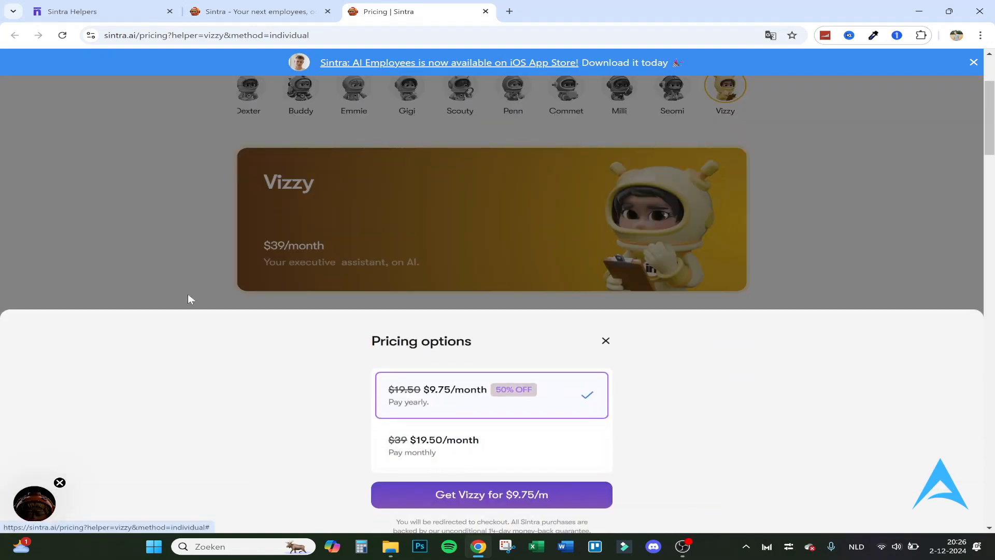
pyautogui.click(605, 339)
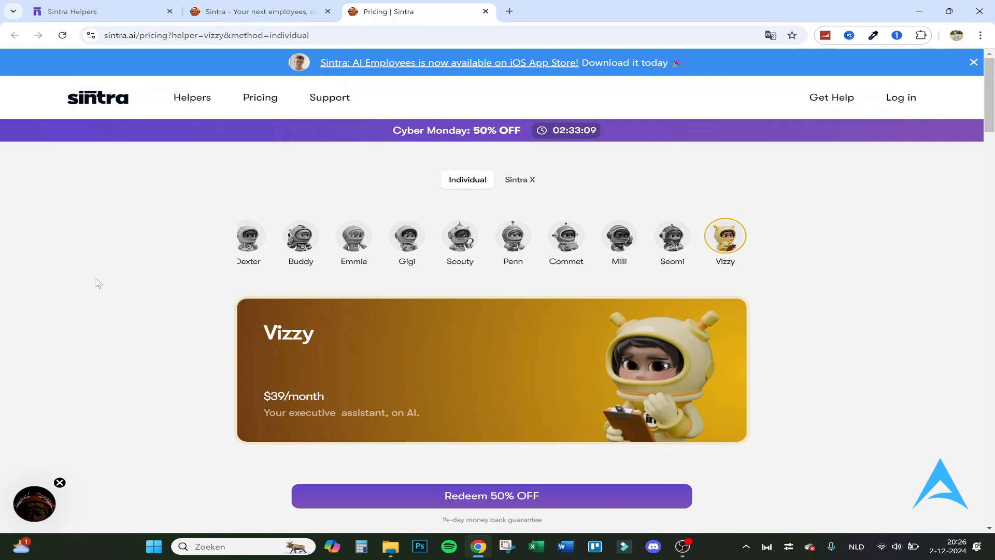
pyautogui.moveTo(120, 271)
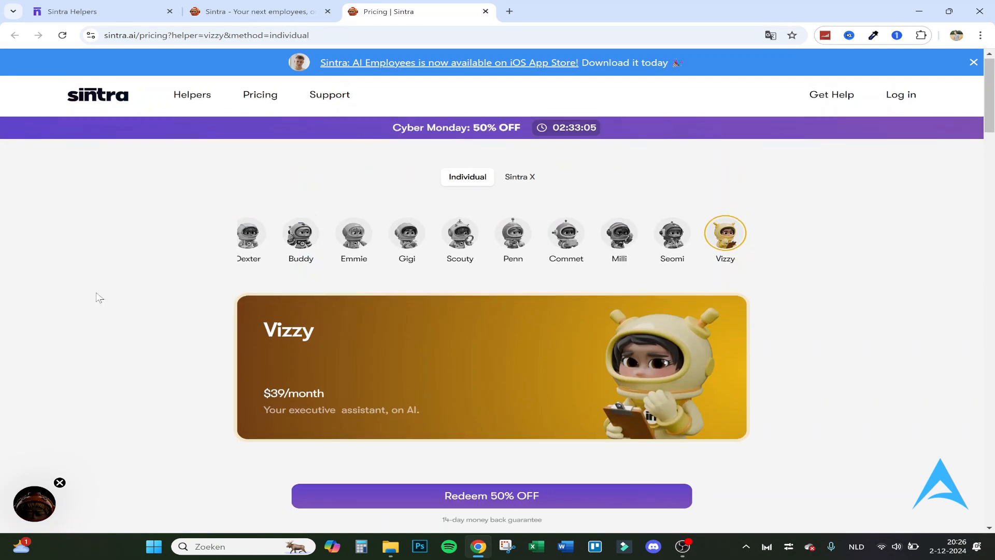
# Step: Compare the Sintra X all-helpers bundle with the individual Vizzy plan and review its feature list
pyautogui.click(519, 176)
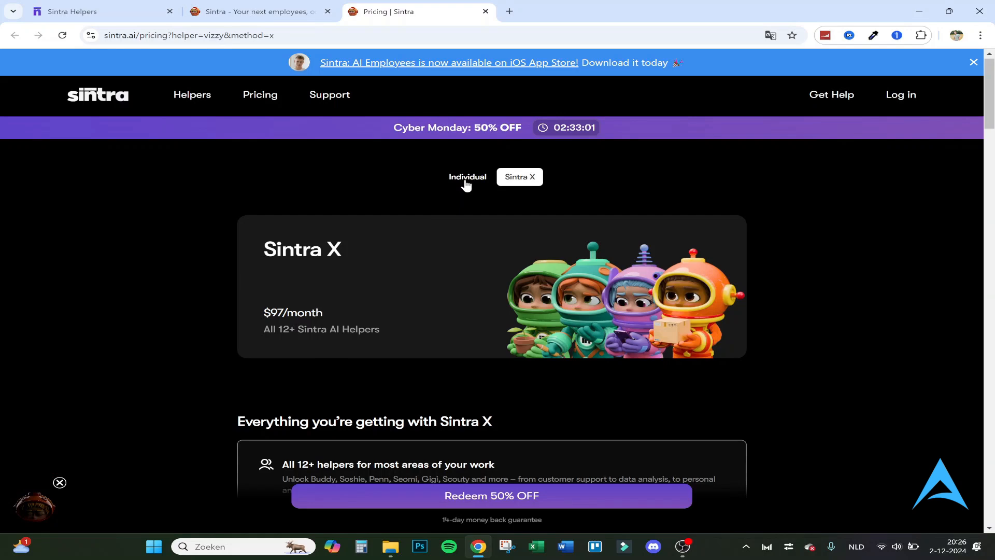
pyautogui.click(467, 176)
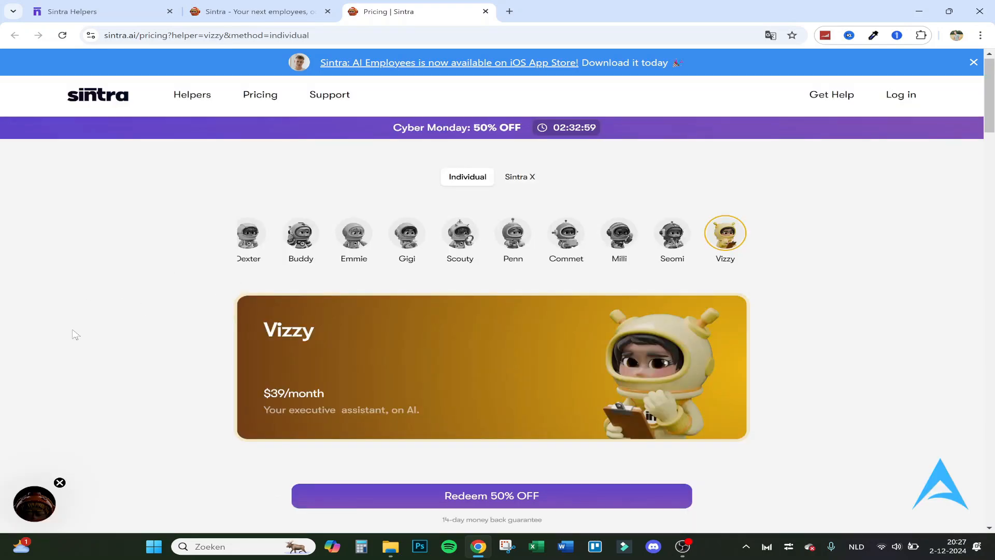
pyautogui.scroll(-3)
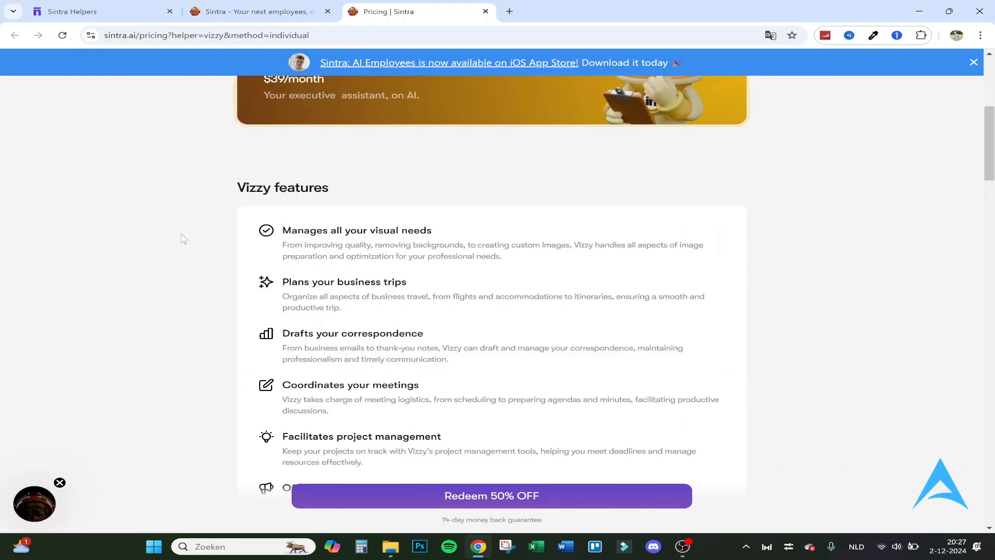
pyautogui.moveTo(459, 242)
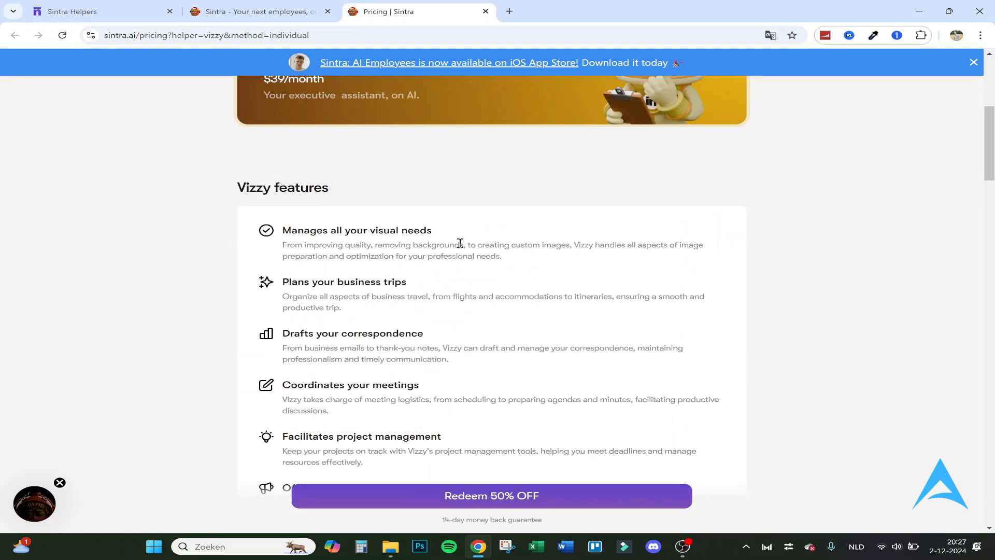
pyautogui.moveTo(343, 400)
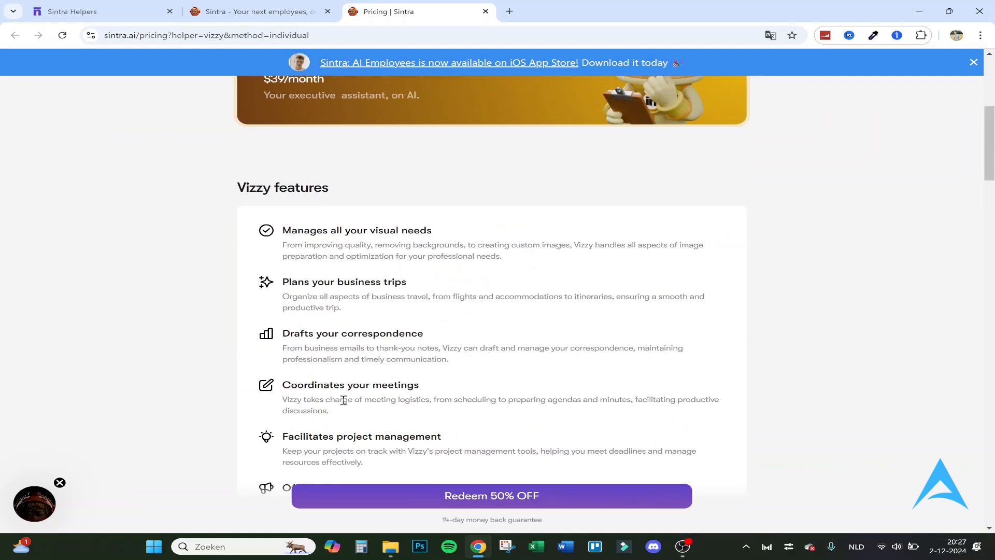
pyautogui.moveTo(386, 334)
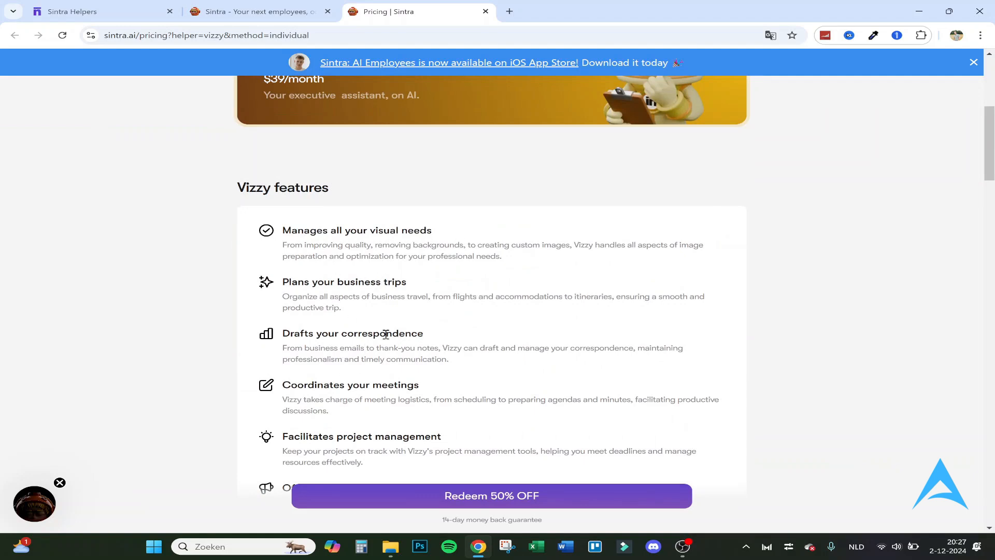
pyautogui.moveTo(239, 389)
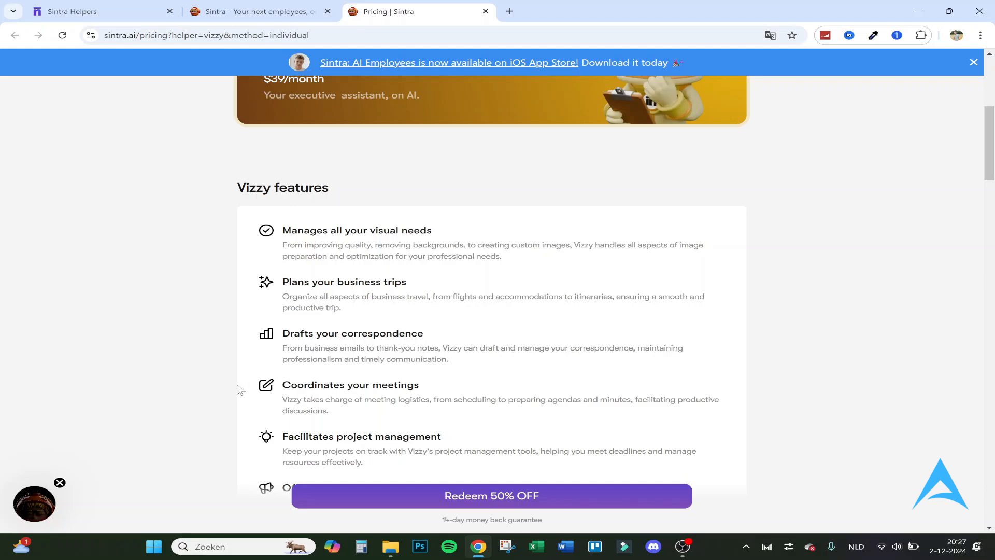
pyautogui.scroll(-3)
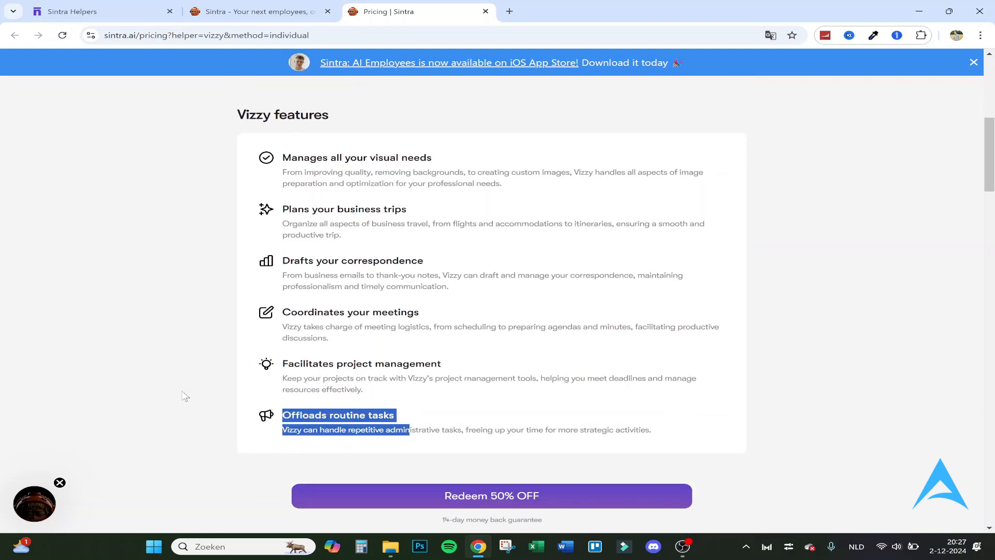
pyautogui.scroll(-3)
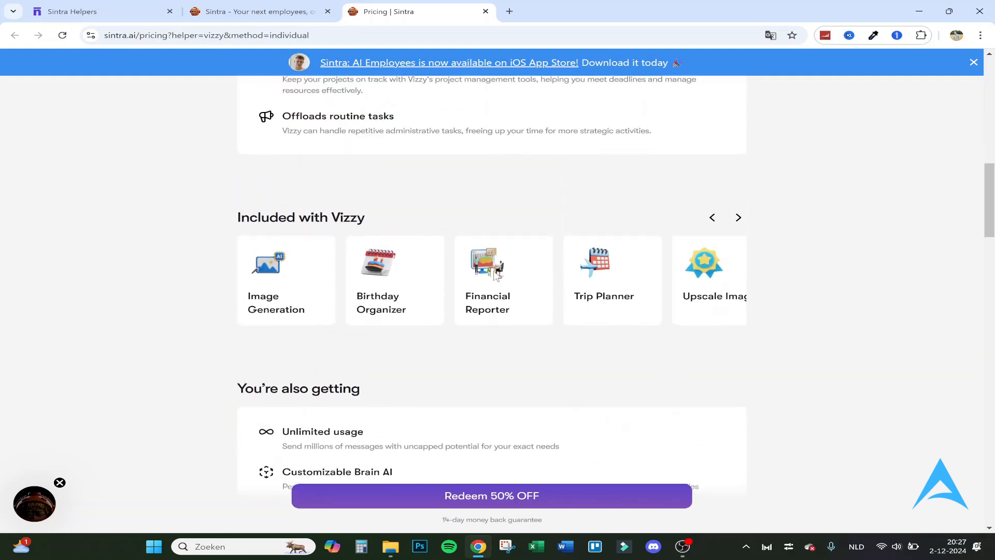
pyautogui.moveTo(712, 249)
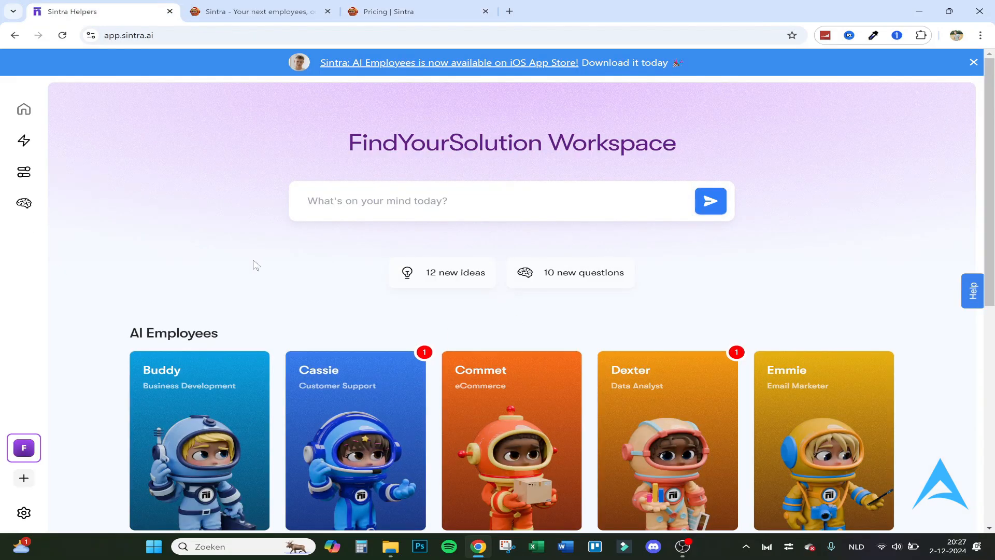
# Step: Show the Power-Ups overview listing Vizzy's six tools
pyautogui.scroll(-3)
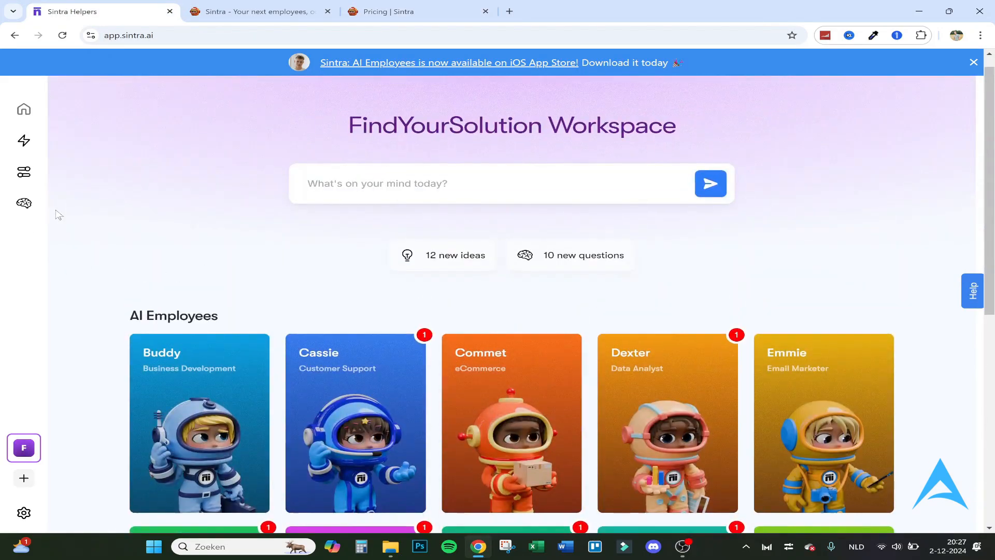
pyautogui.moveTo(24, 140)
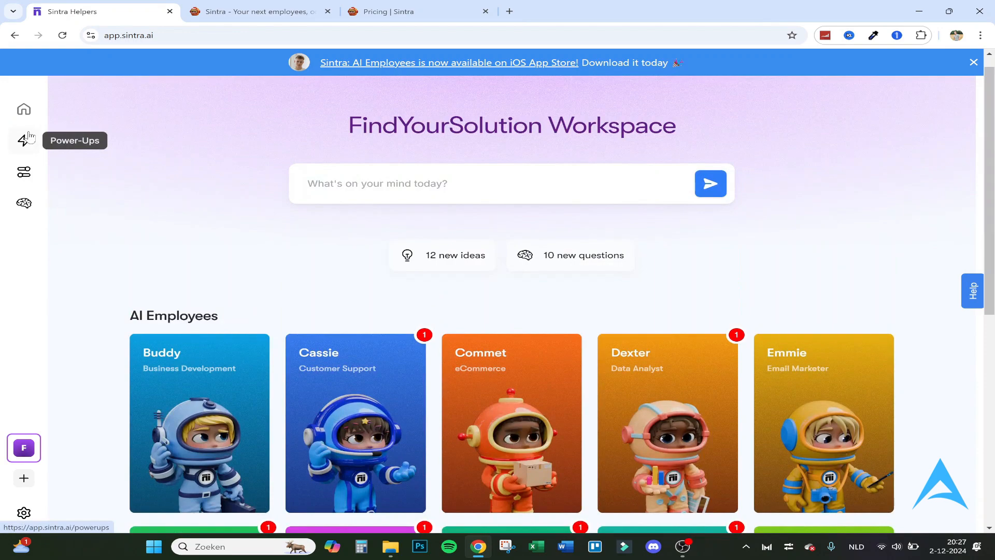
pyautogui.click(23, 140)
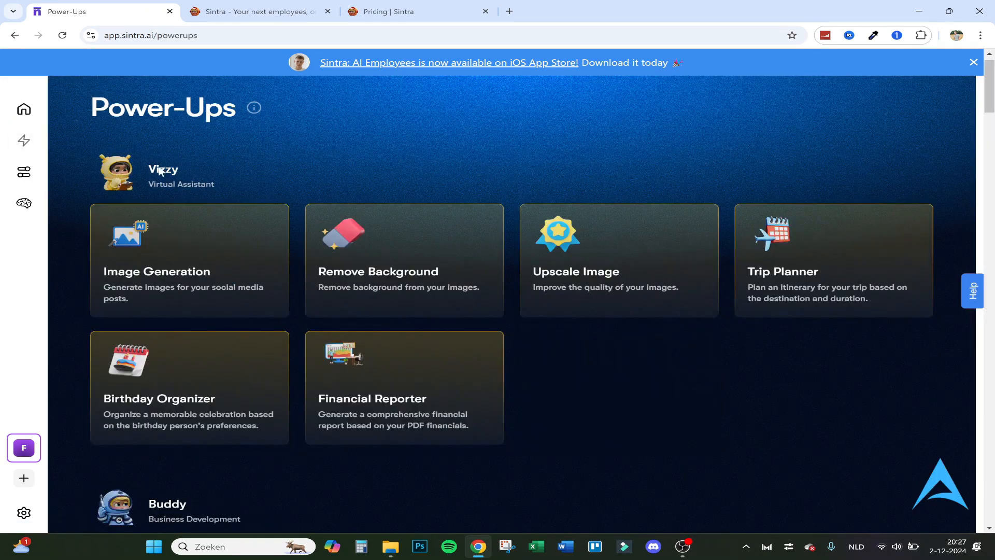
pyautogui.moveTo(209, 171)
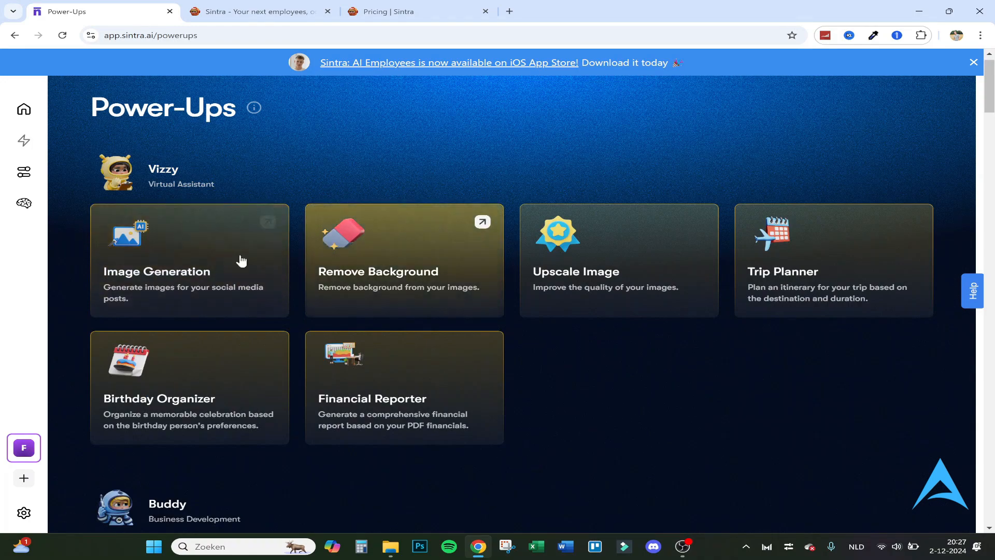
# Step: Generate an image from the prompt 'A pillow with a relaxing... Make the sleep pillow stand out'
pyautogui.click(189, 260)
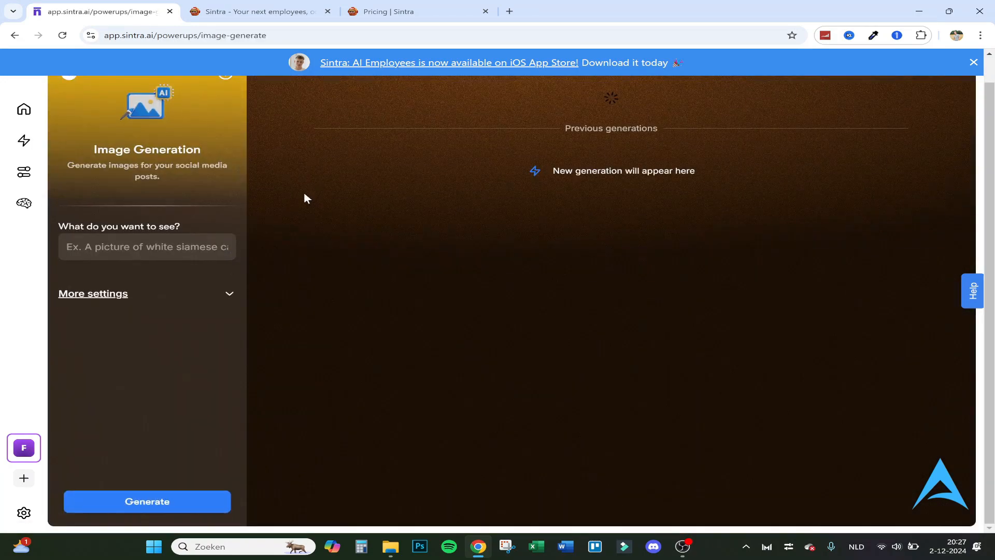
pyautogui.write('A picture of a slee')
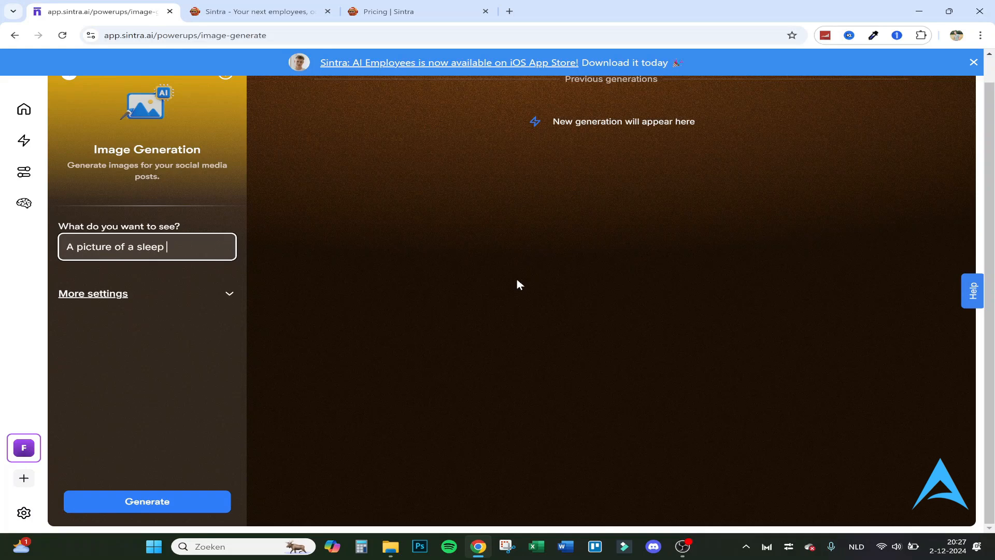
pyautogui.write('pillow with a')
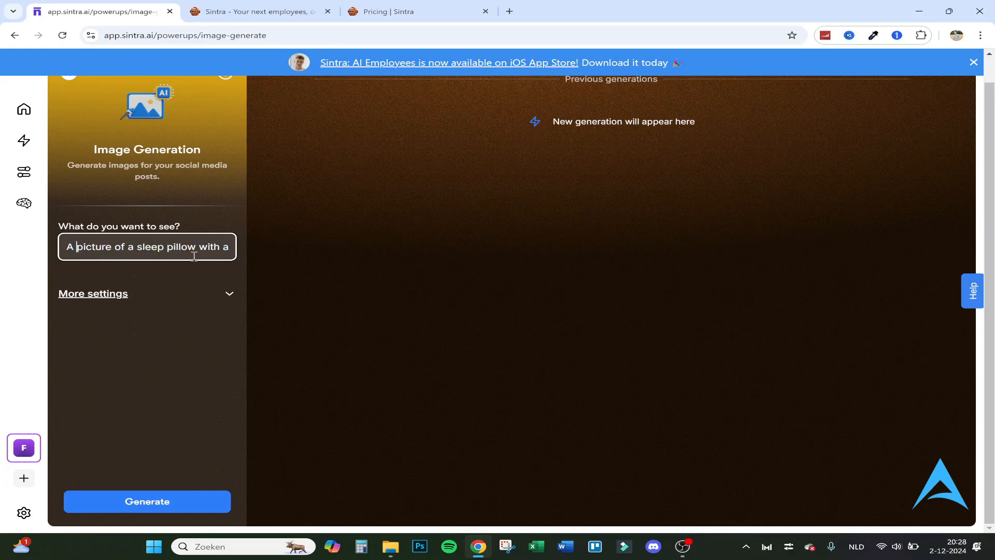
pyautogui.write('relaxing')
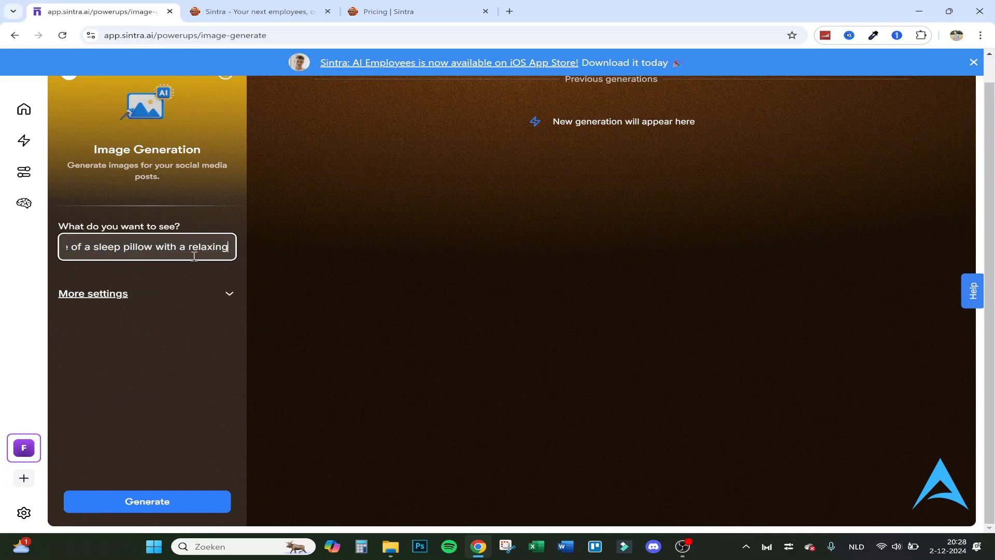
pyautogui.write('.Make the sleep pillow stand out')
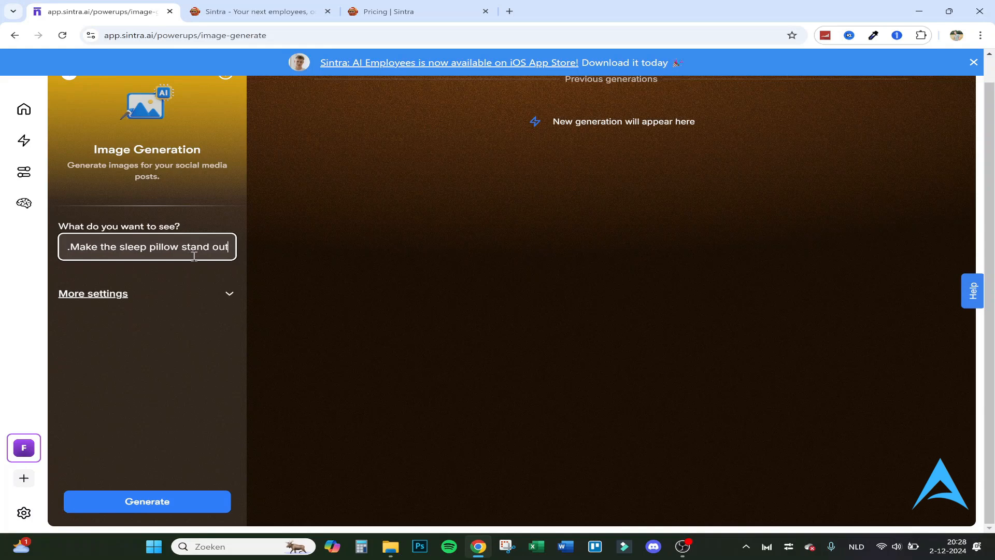
pyautogui.click(146, 501)
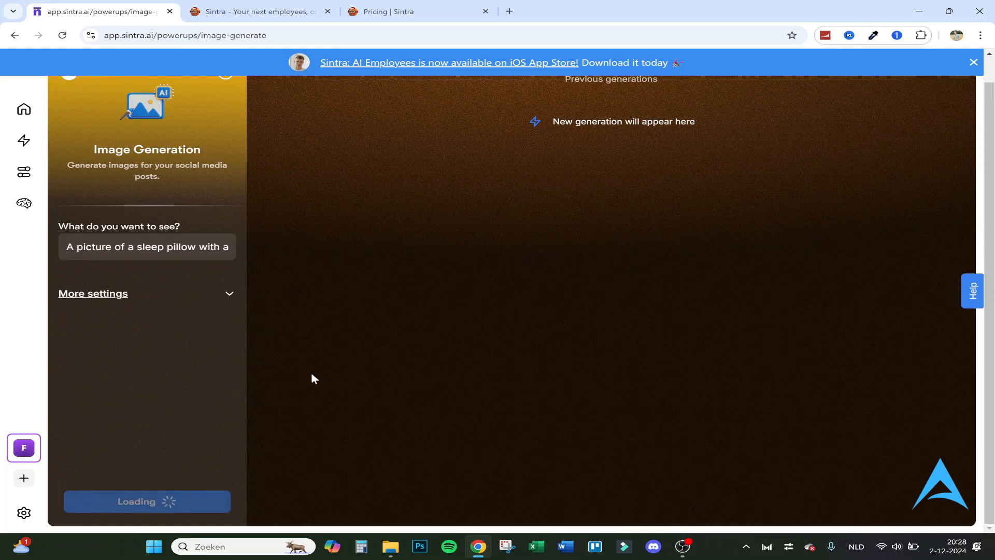
# Step: Review the pillow prompt and the resulting palm-tree backdrop pillow pictures
pyautogui.click(93, 293)
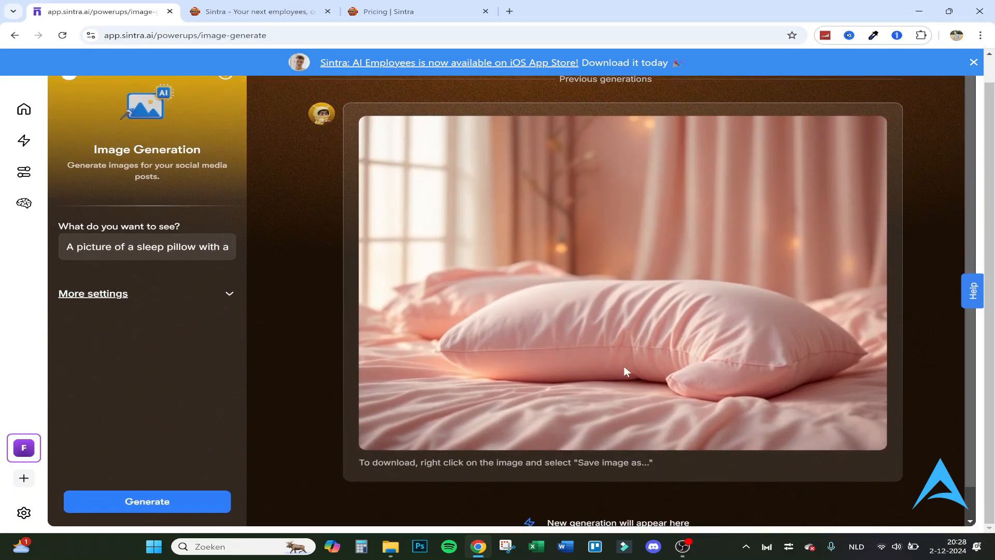
pyautogui.moveTo(589, 284)
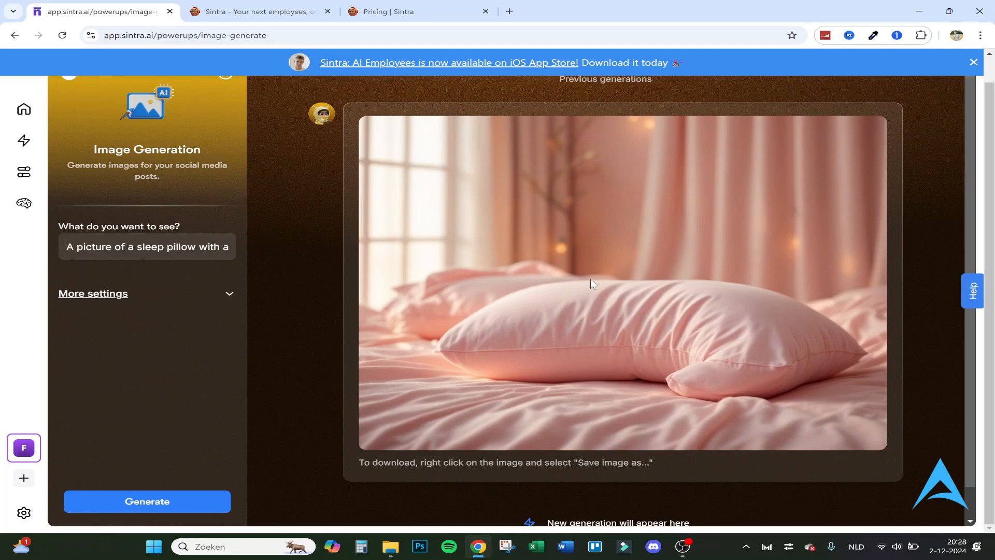
pyautogui.moveTo(640, 325)
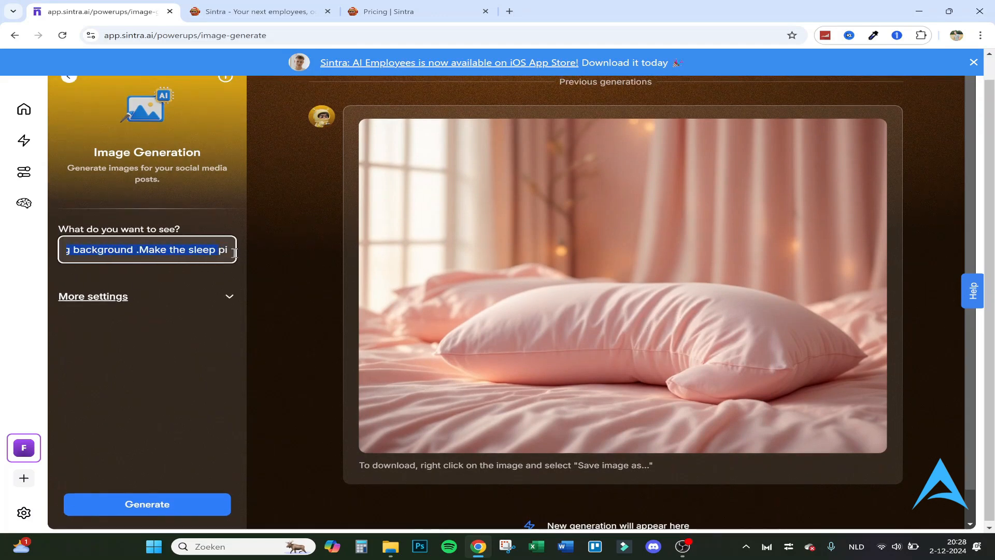
pyautogui.doubleClick(93, 250)
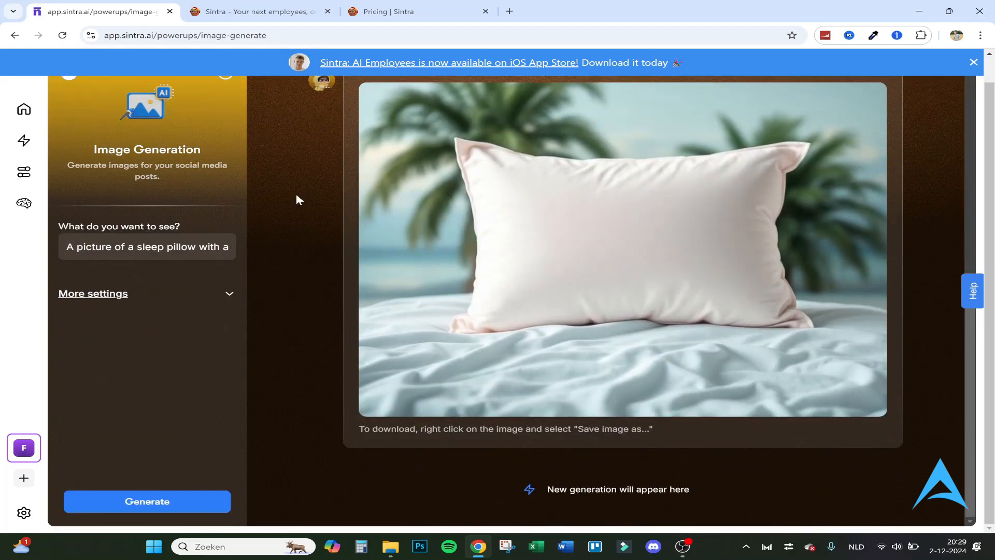
pyautogui.moveTo(622, 264)
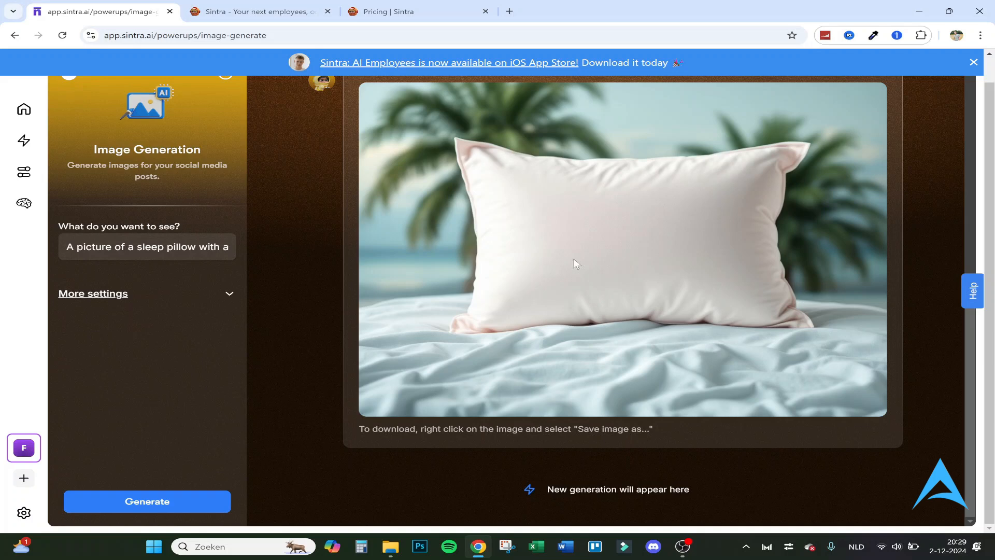
pyautogui.scroll(-3)
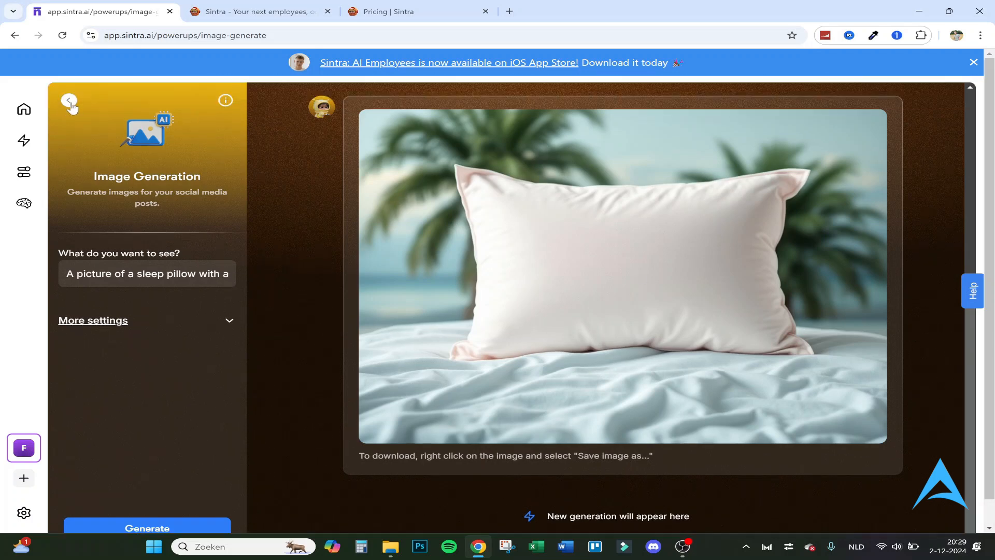
# Step: Cut out the cartoon astronaut portrait onto a transparent background with Remove Background
pyautogui.click(68, 100)
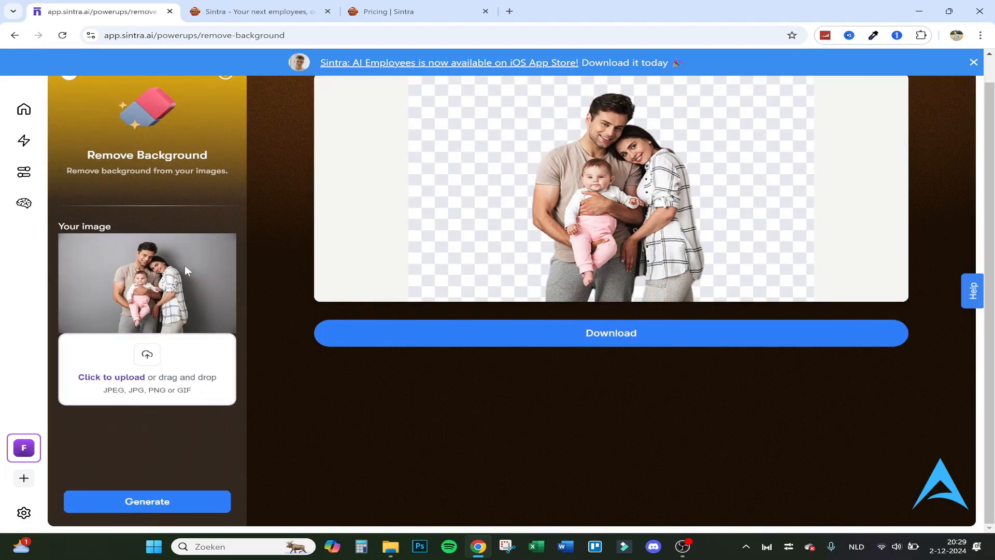
pyautogui.moveTo(292, 291)
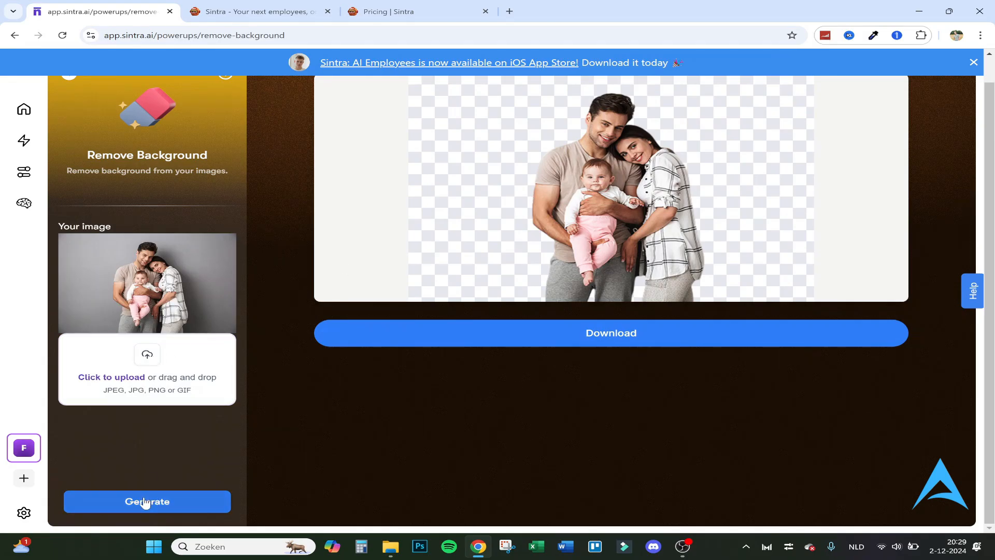
pyautogui.click(146, 502)
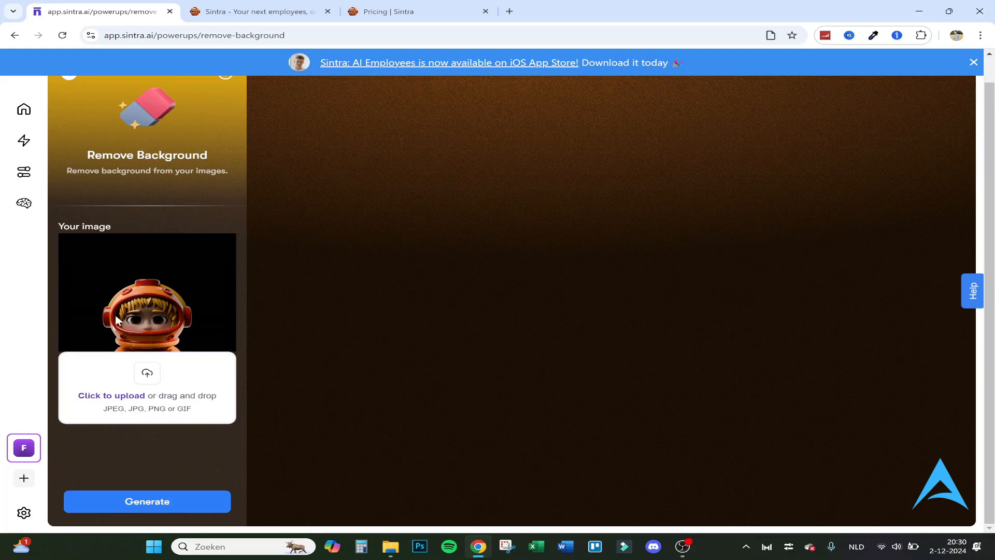
pyautogui.moveTo(145, 249)
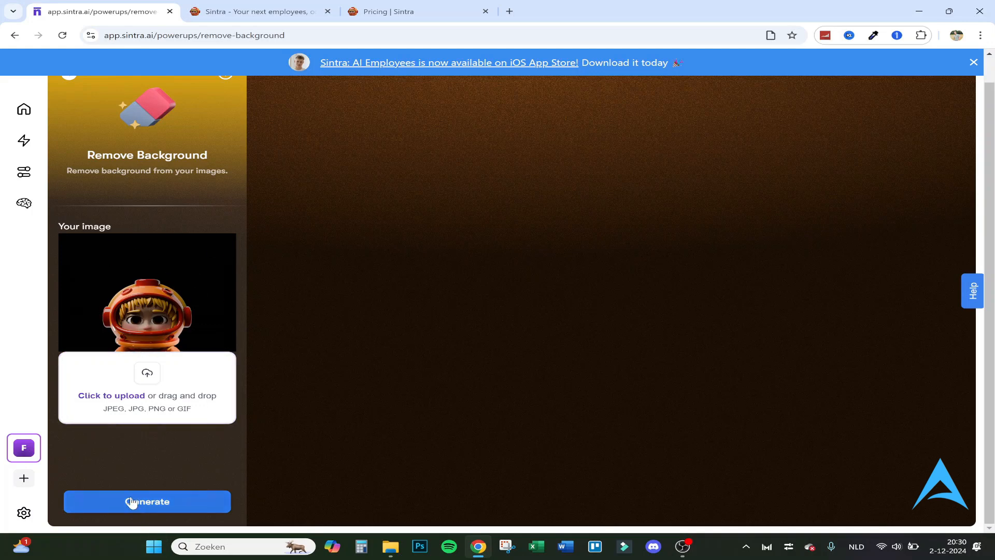
pyautogui.click(146, 501)
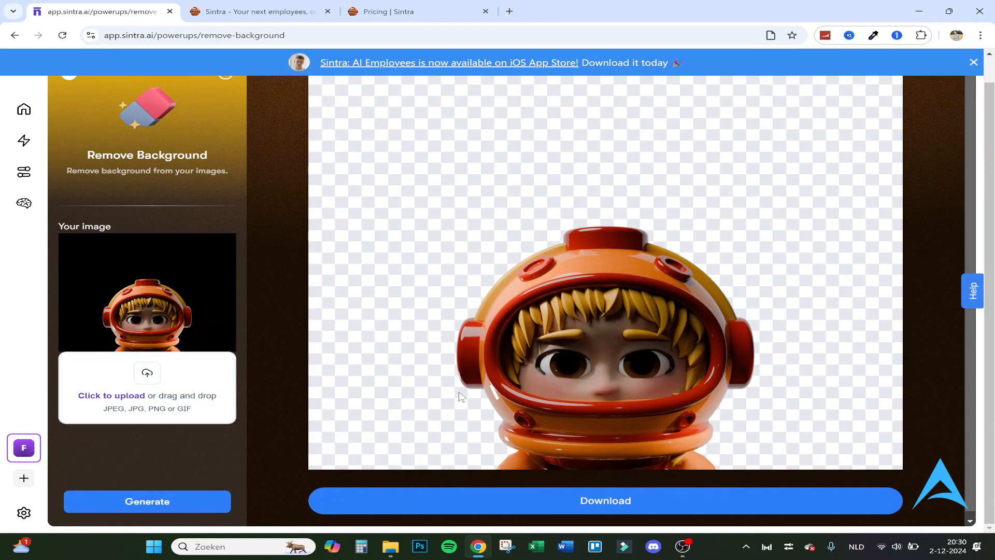
pyautogui.moveTo(439, 370)
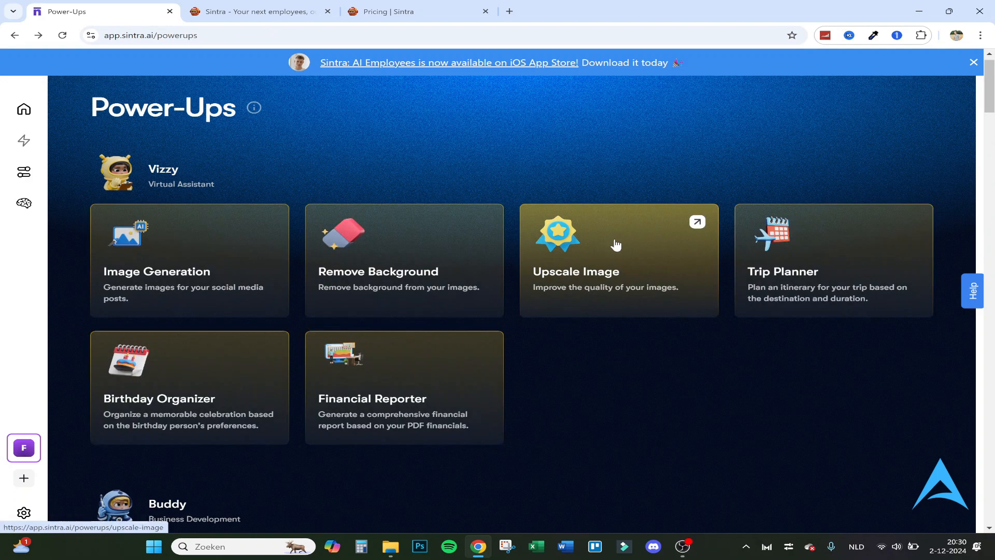
# Step: Produce a sharper version of the astronaut portrait with Upscale Image
pyautogui.click(616, 260)
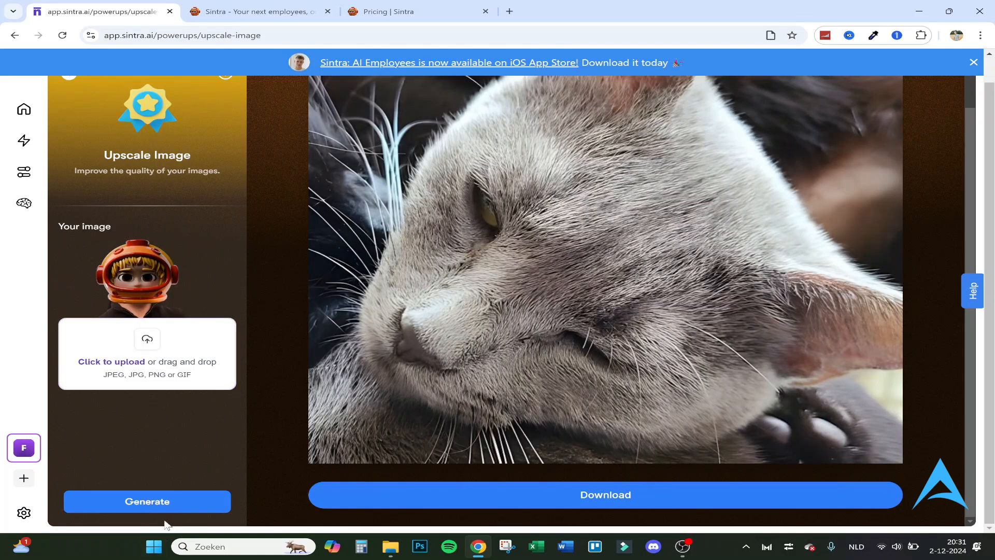
pyautogui.click(146, 500)
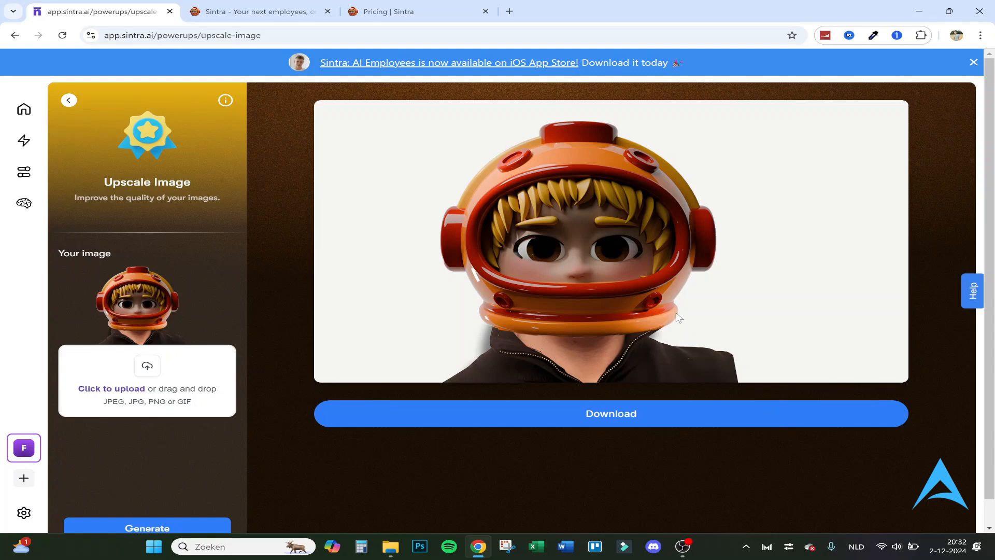
pyautogui.moveTo(545, 259)
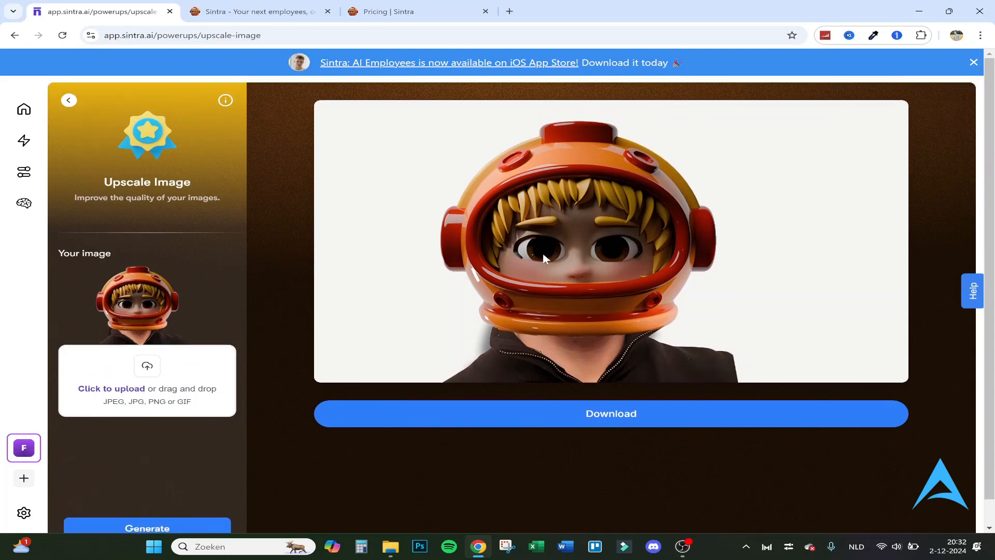
pyautogui.moveTo(600, 267)
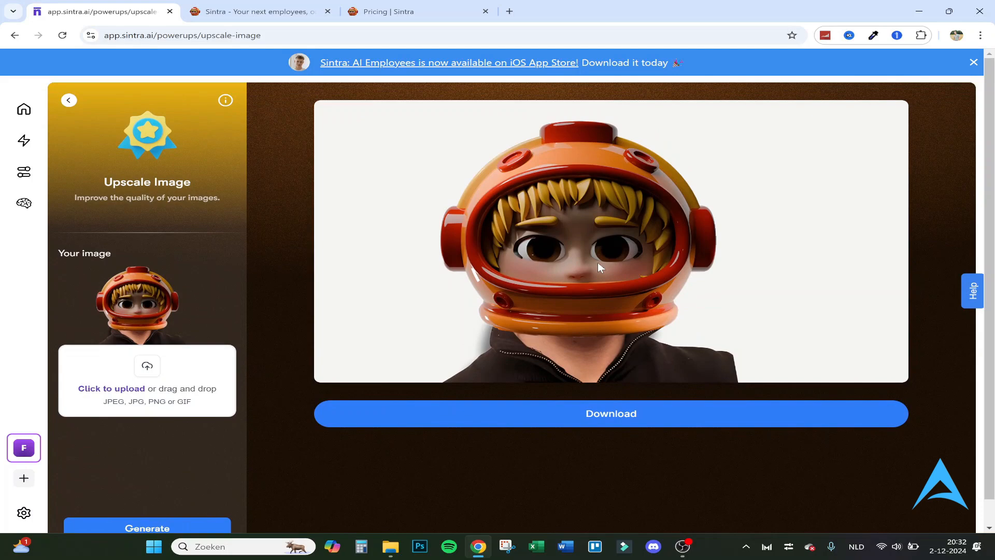
pyautogui.moveTo(83, 122)
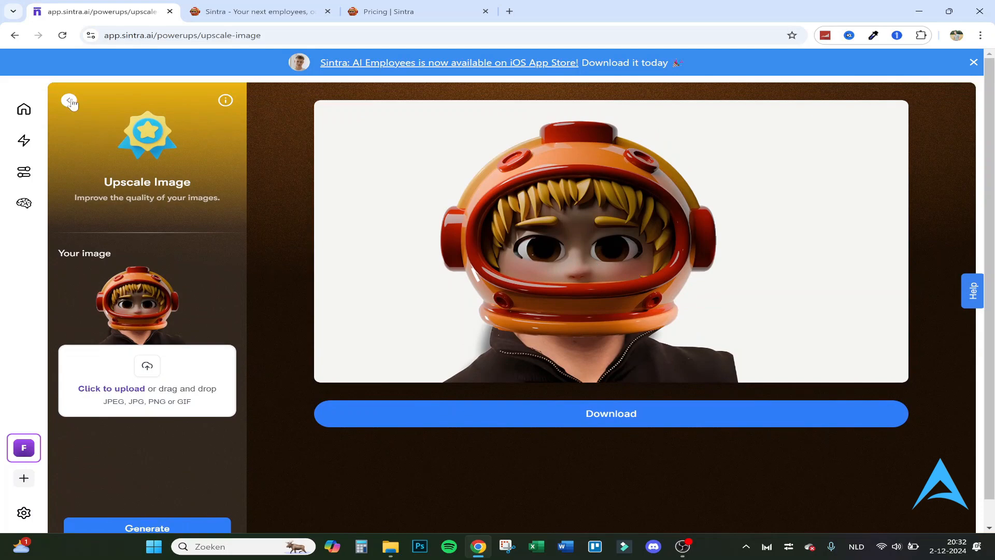
# Step: Fill the Trip Planner with destination Thailand and duration 3 weeks
pyautogui.click(70, 102)
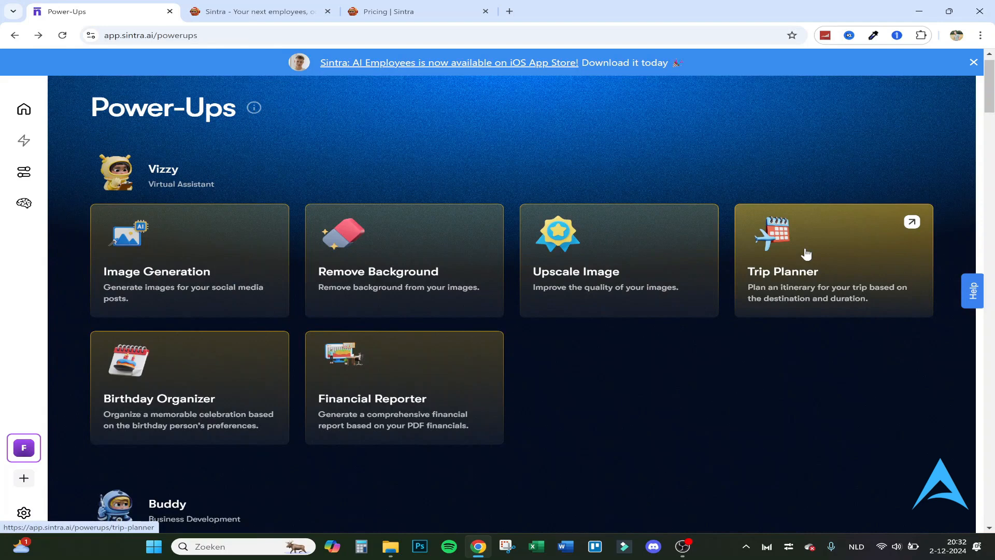
pyautogui.click(832, 260)
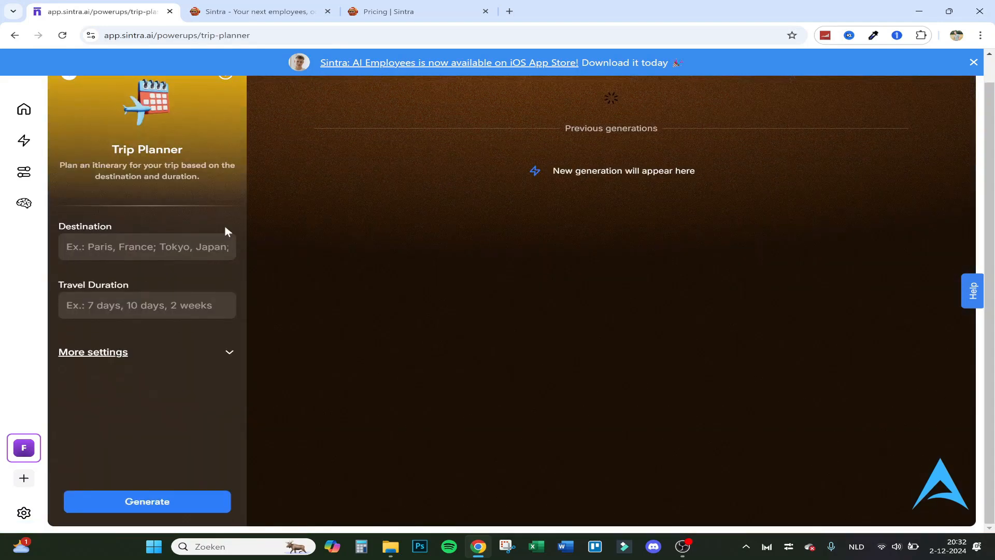
pyautogui.write('Thai')
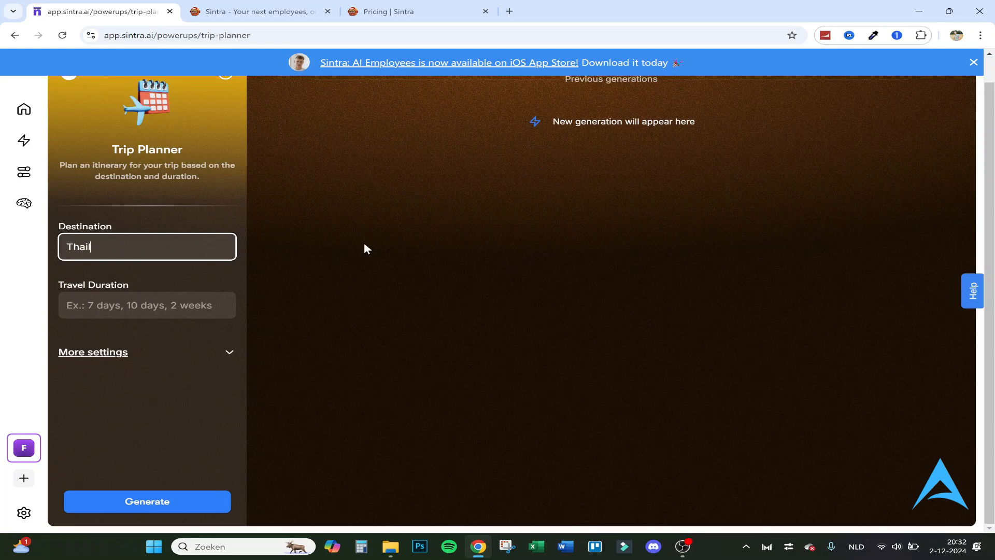
pyautogui.write('land')
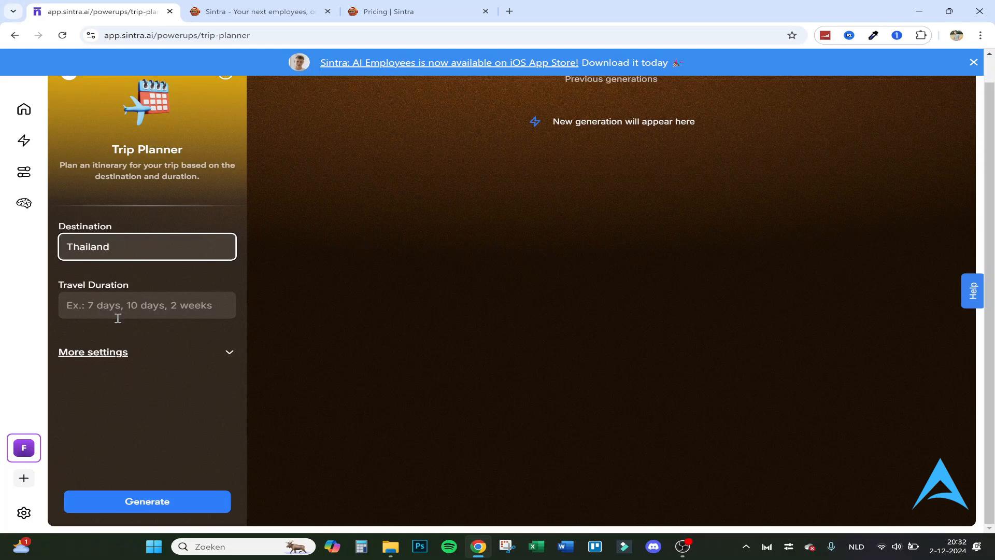
pyautogui.write('3 weeks')
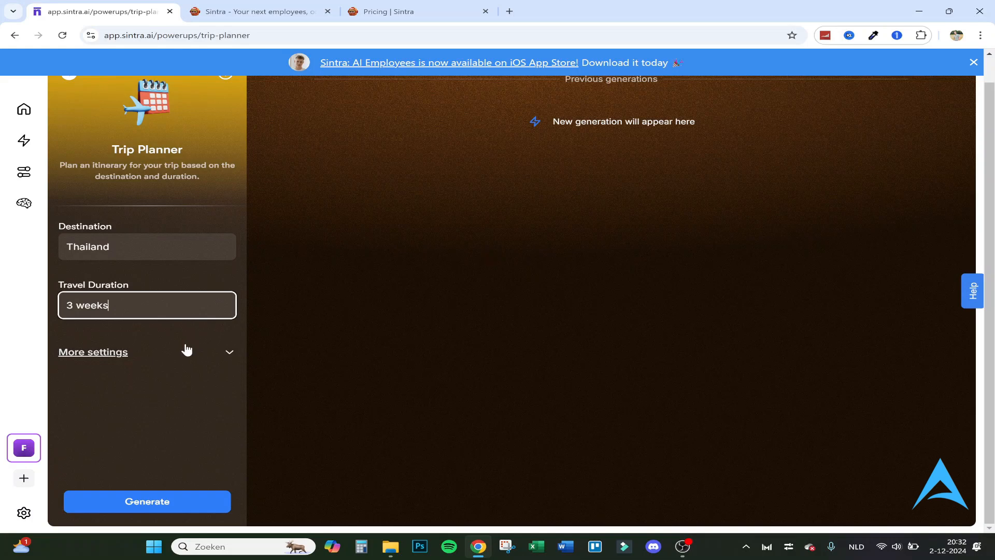
# Step: Peek at the extra custom-instruction settings, then generate the Thailand itinerary
pyautogui.click(92, 352)
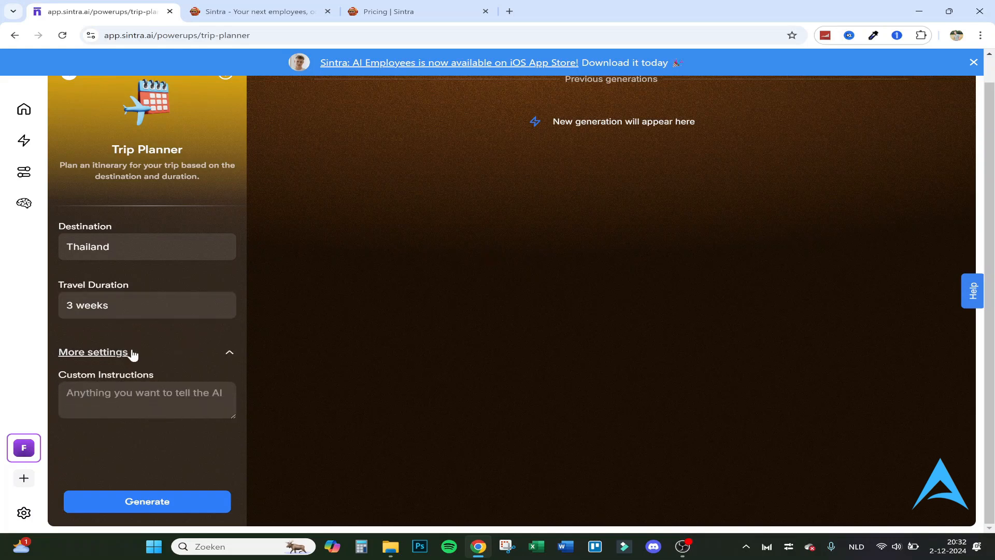
pyautogui.click(93, 351)
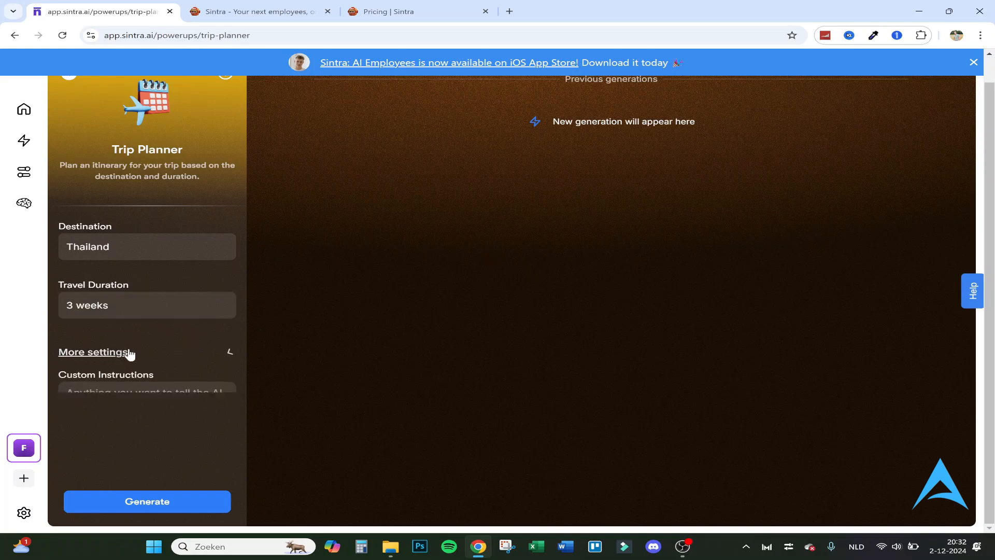
pyautogui.click(147, 502)
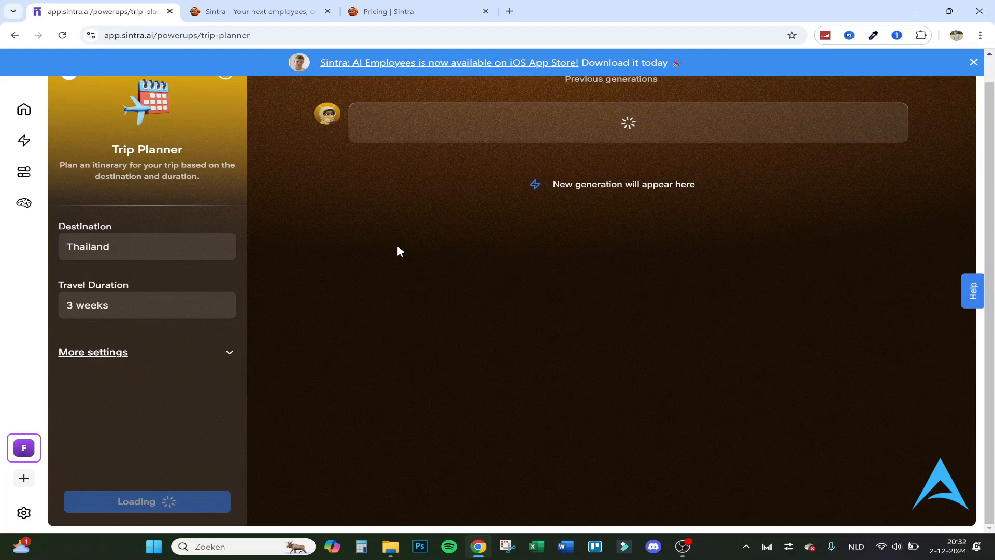
# Step: Read the itinerary through Bangkok, Chiang Mai, Pai and the islands, then show the Make it longer/shorter options
pyautogui.click(146, 501)
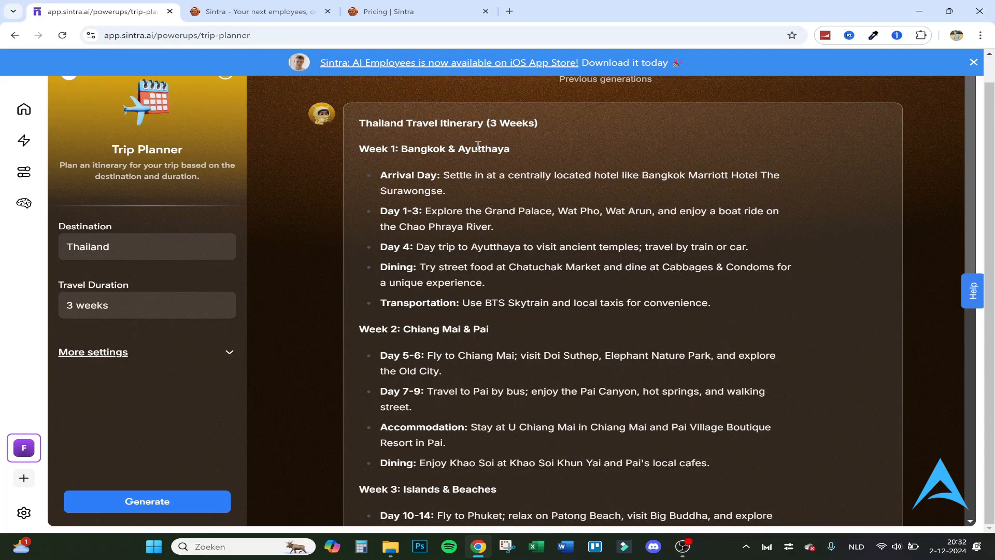
pyautogui.moveTo(460, 148)
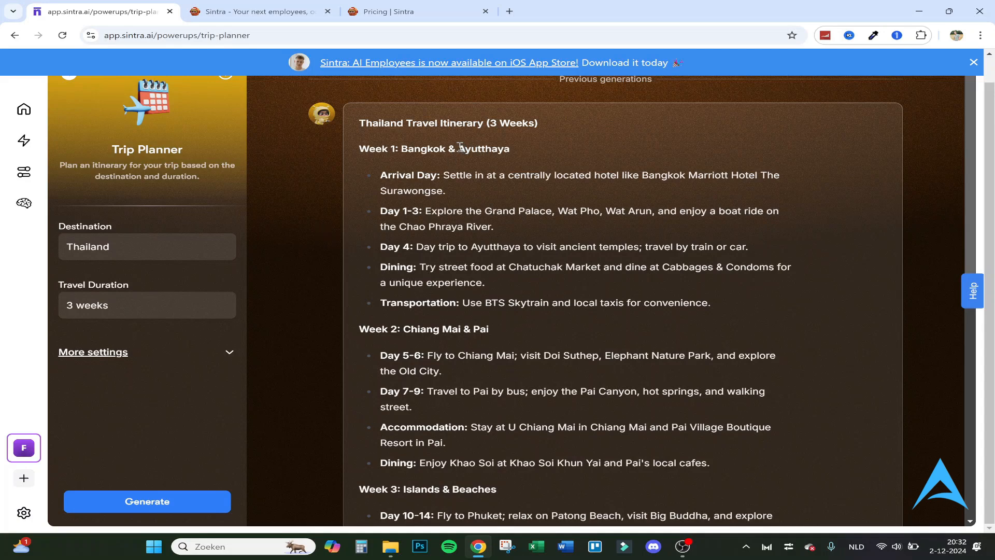
pyautogui.moveTo(419, 162)
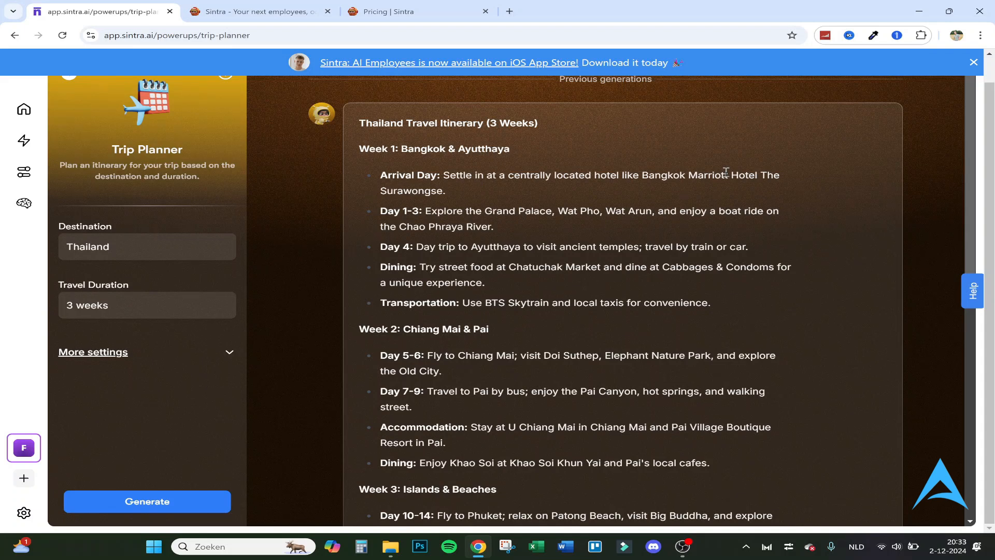
pyautogui.moveTo(447, 213)
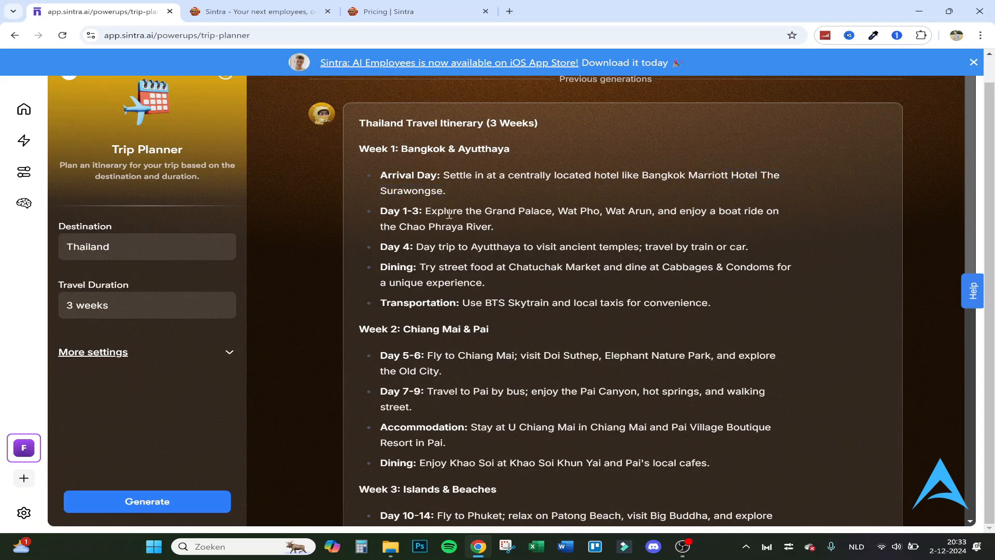
pyautogui.moveTo(633, 225)
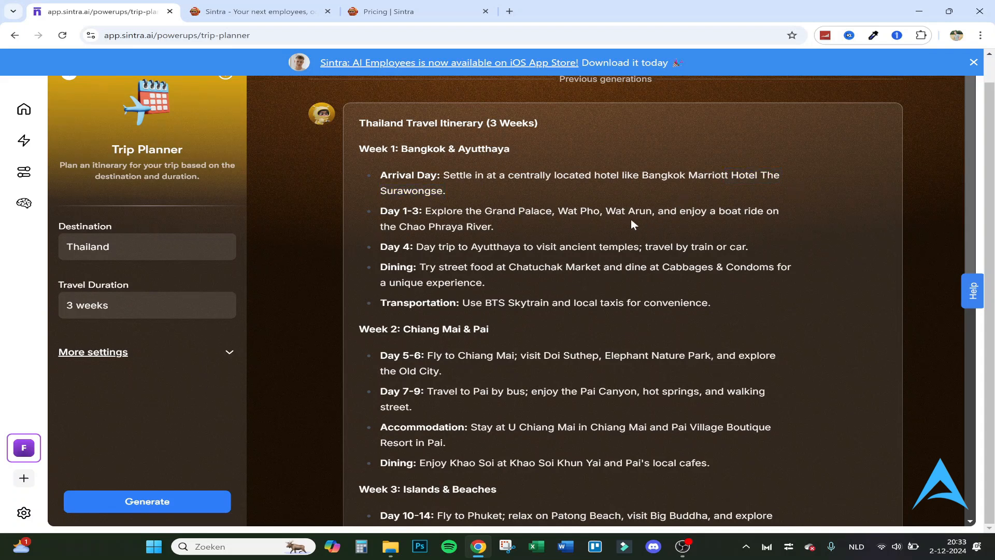
pyautogui.moveTo(391, 246)
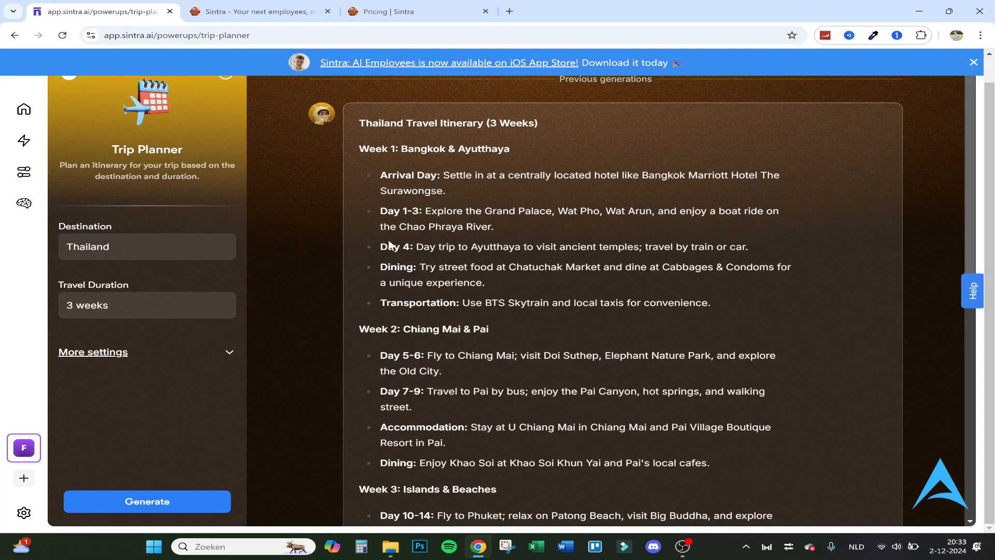
pyautogui.moveTo(560, 244)
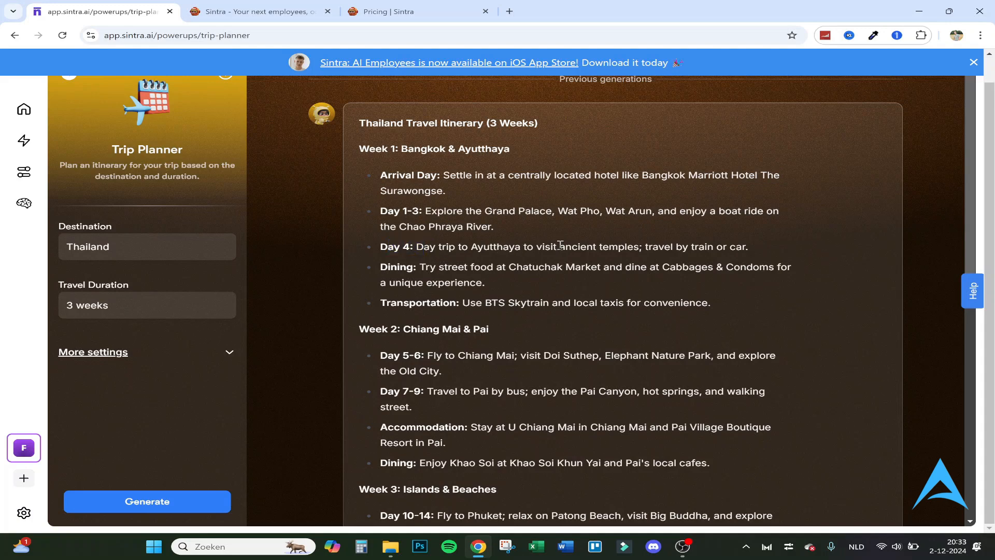
pyautogui.moveTo(413, 264)
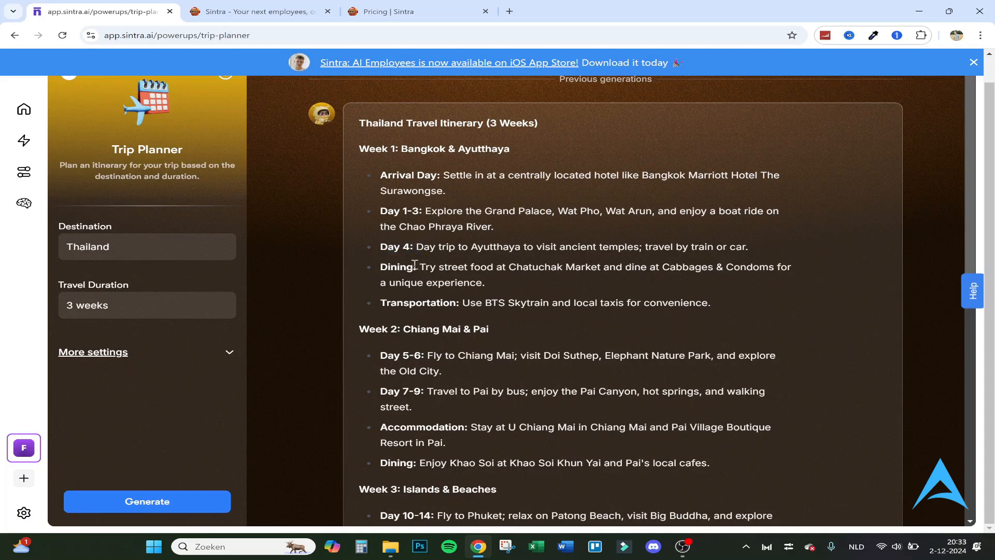
pyautogui.moveTo(581, 269)
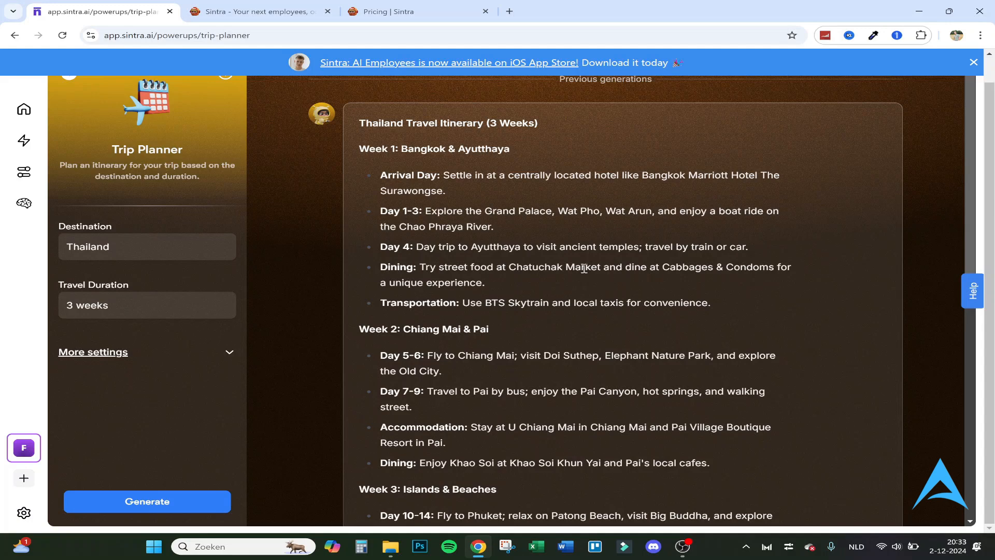
pyautogui.moveTo(709, 264)
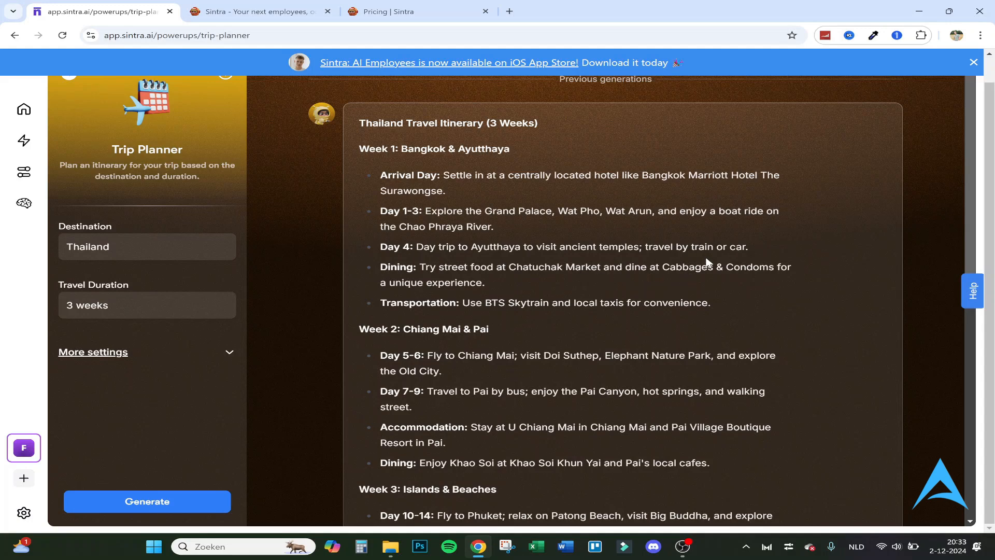
pyautogui.moveTo(486, 286)
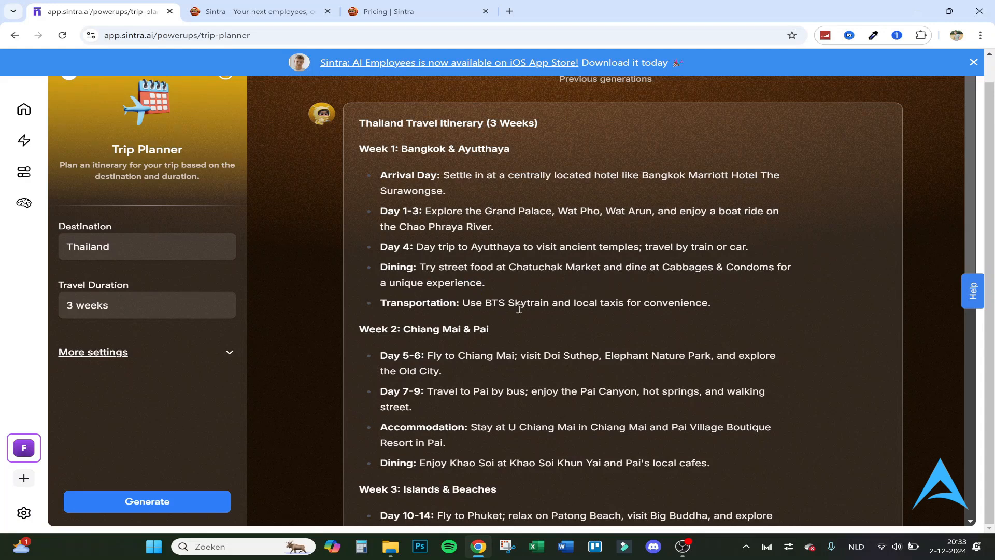
pyautogui.moveTo(573, 315)
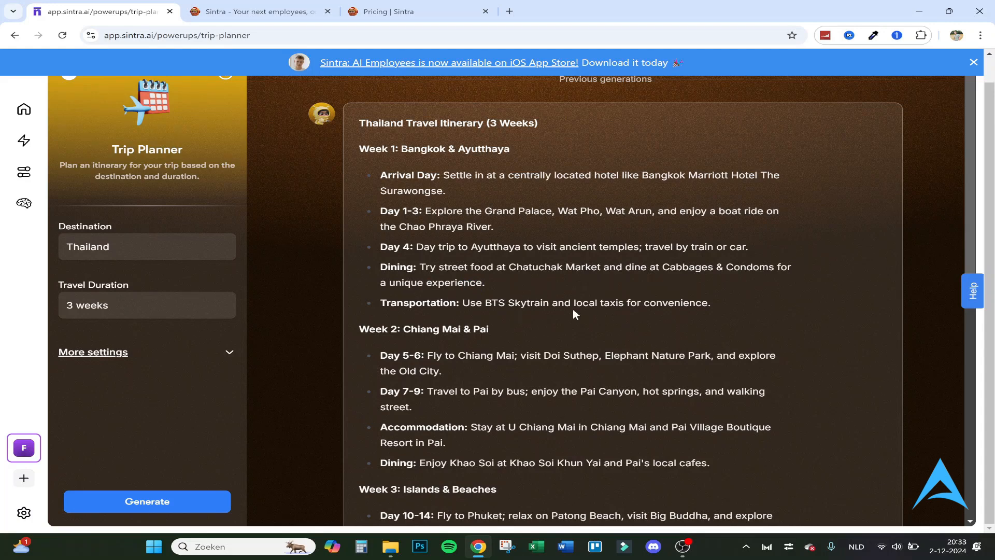
pyautogui.scroll(-3)
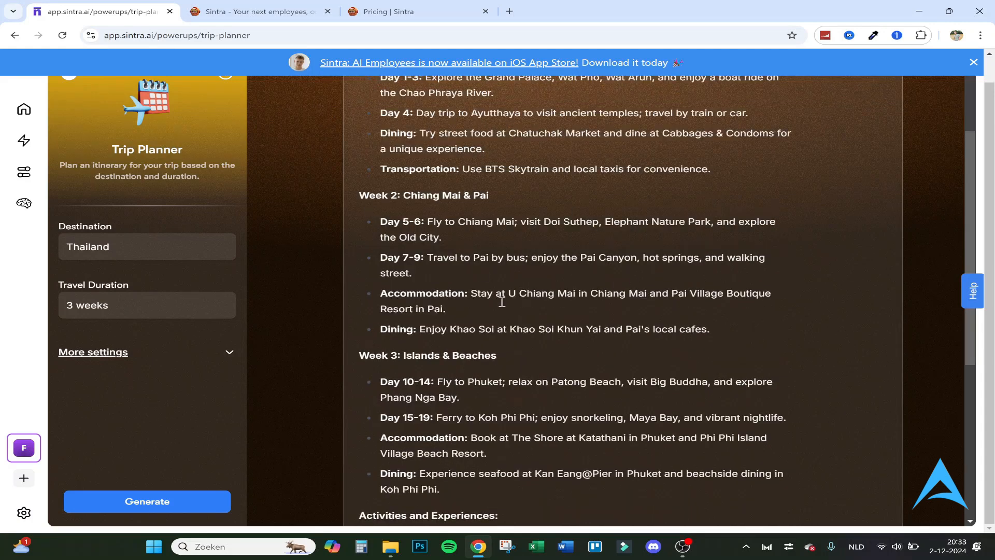
pyautogui.scroll(-3)
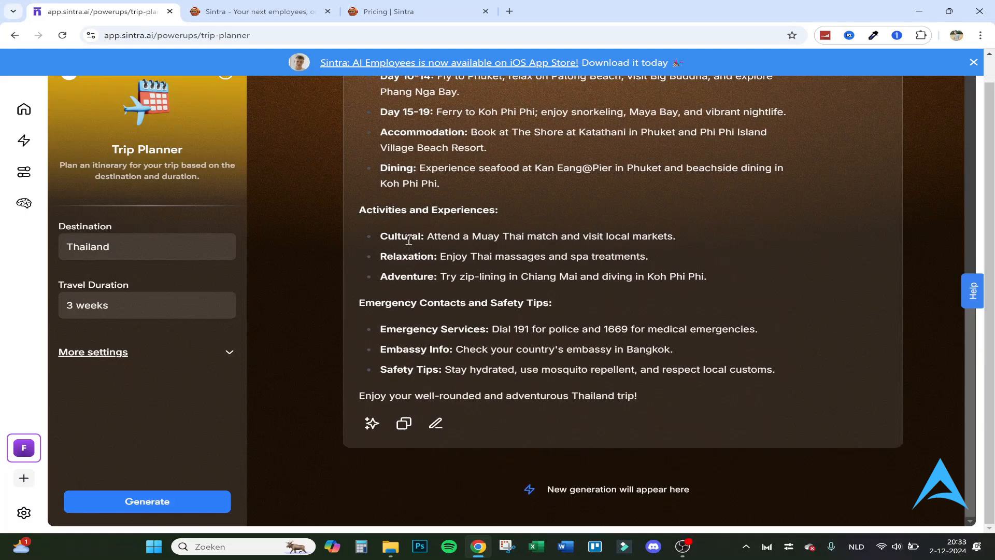
pyautogui.moveTo(446, 275)
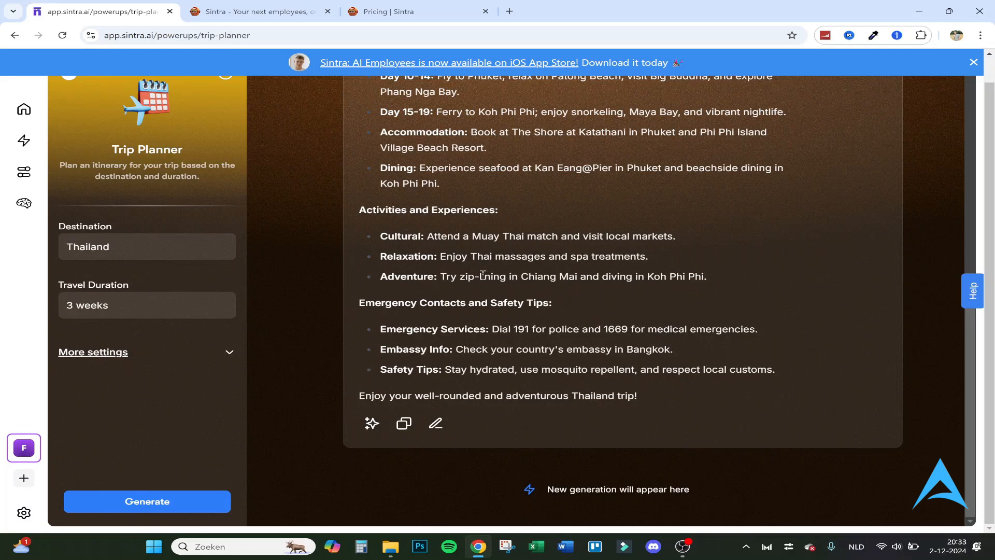
pyautogui.moveTo(629, 287)
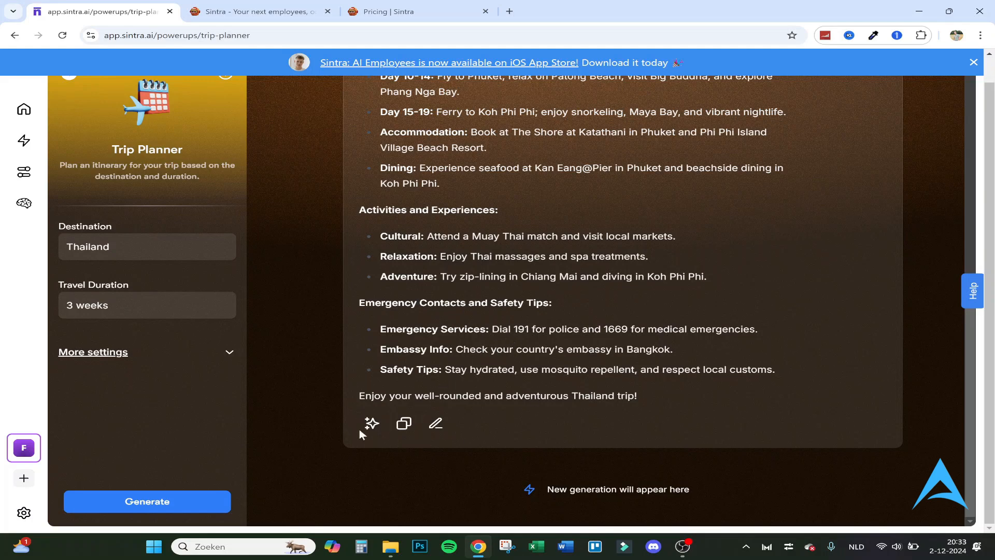
pyautogui.click(371, 423)
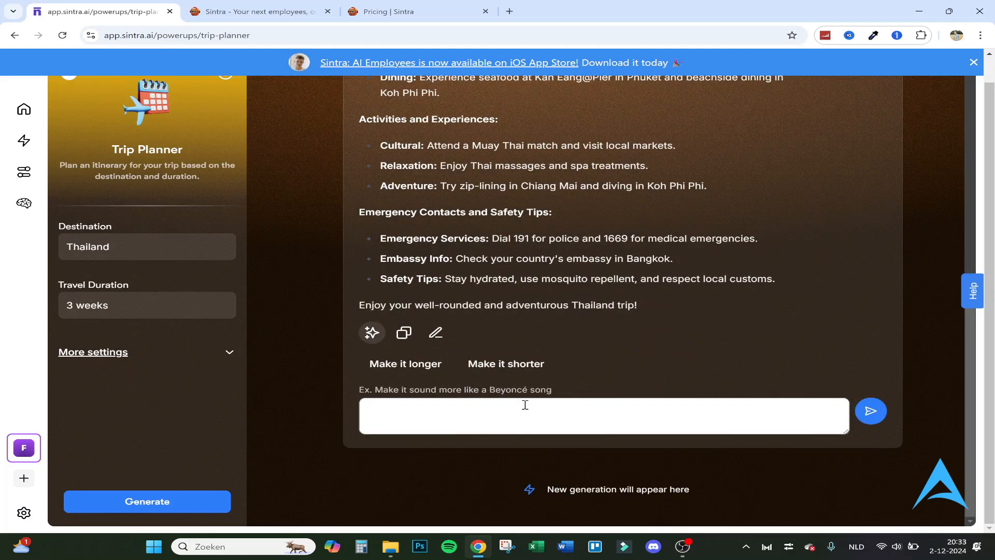
pyautogui.moveTo(705, 218)
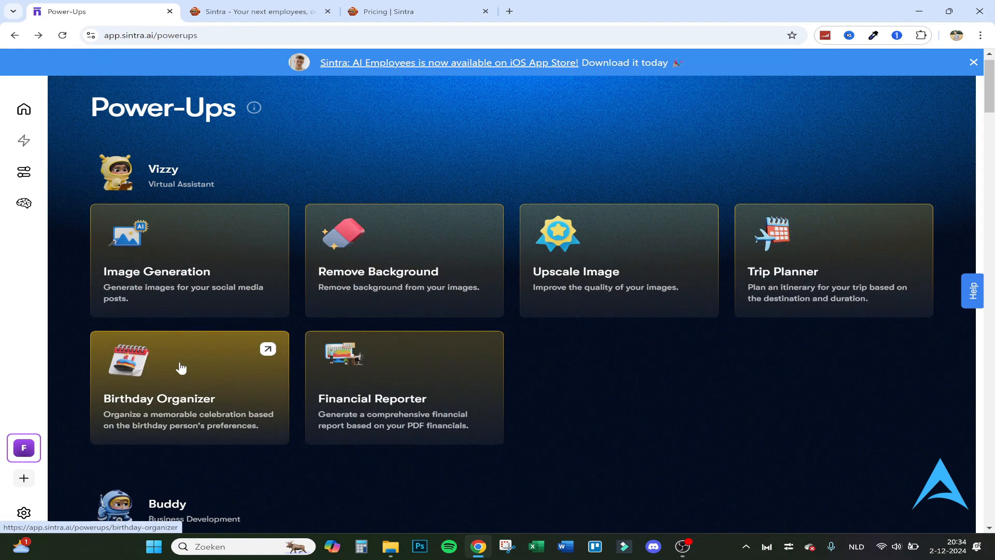
pyautogui.moveTo(225, 382)
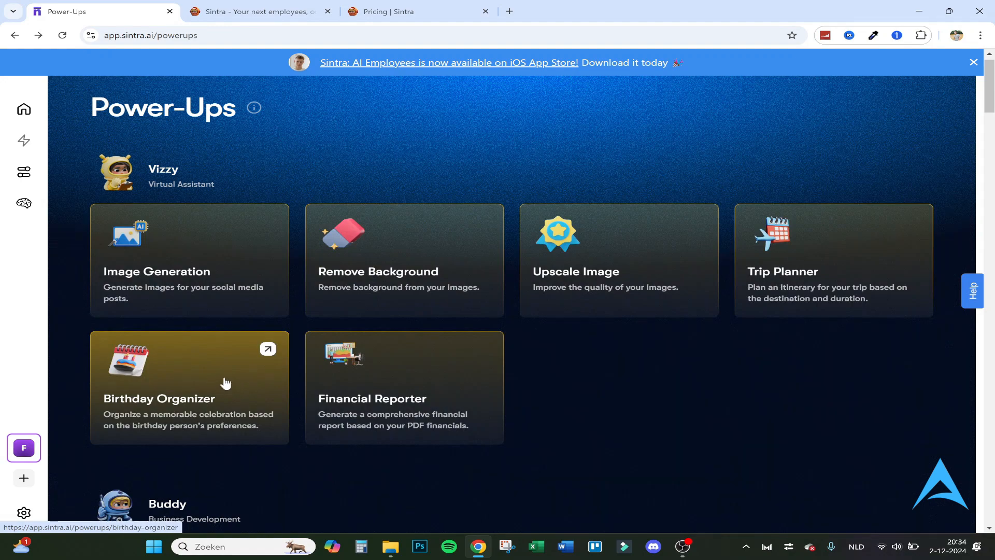
pyautogui.moveTo(245, 380)
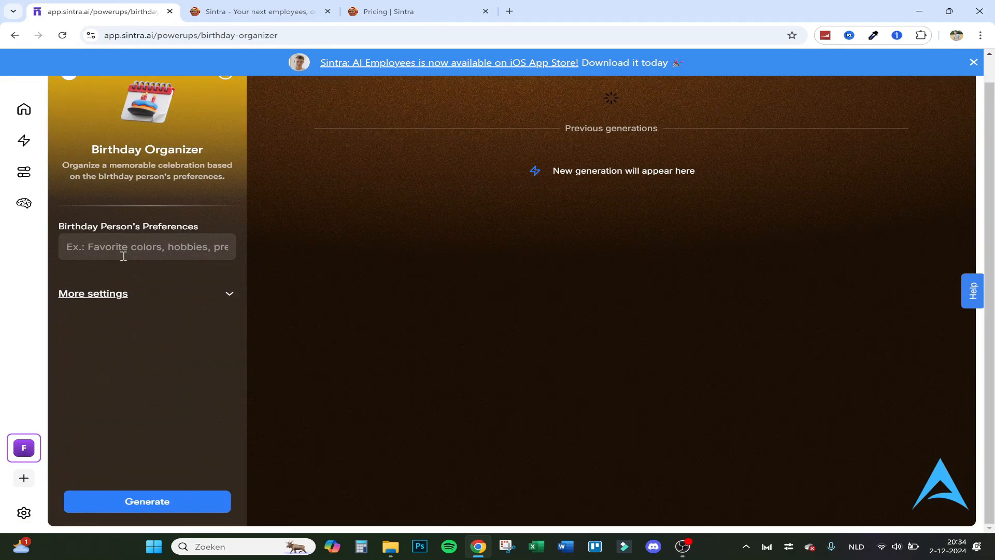
# Step: Generate a birthday plan from the preferences 'Football, relaxation and golf'
pyautogui.write('Football, relaxation and golf')
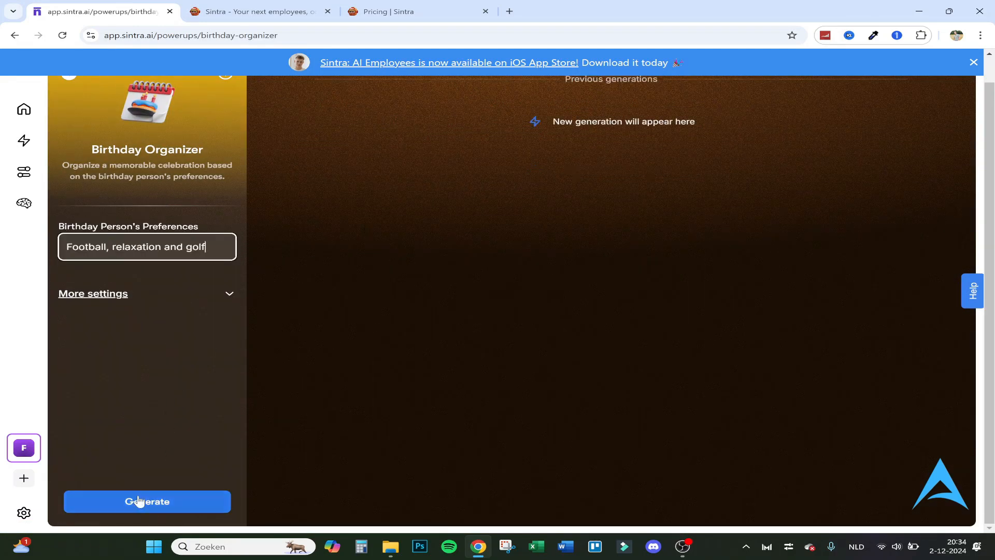
pyautogui.click(146, 501)
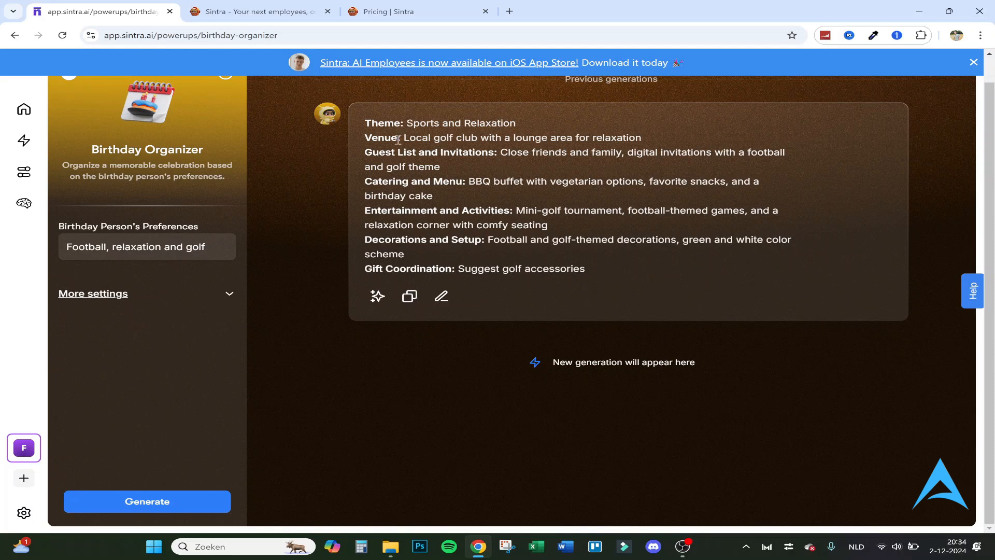
pyautogui.moveTo(510, 153)
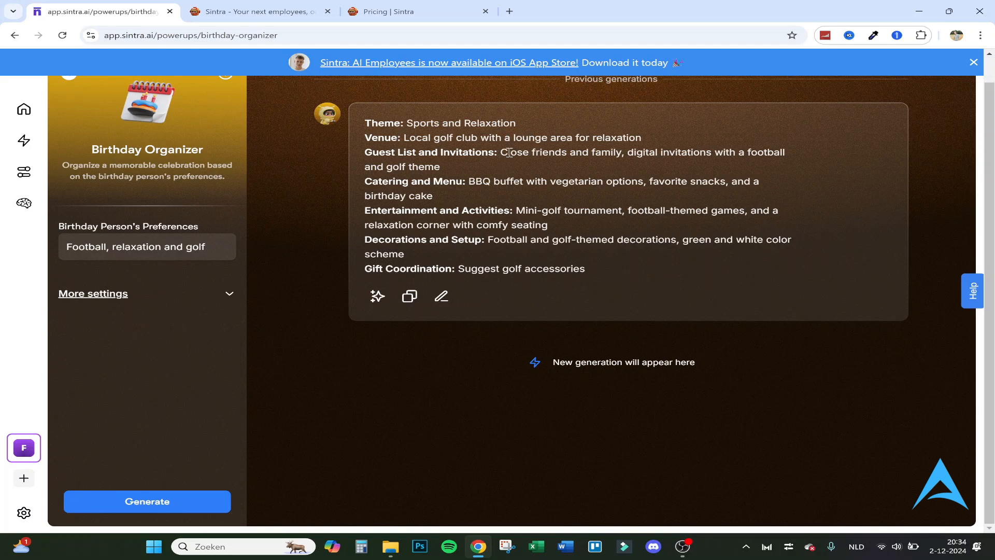
pyautogui.moveTo(716, 153)
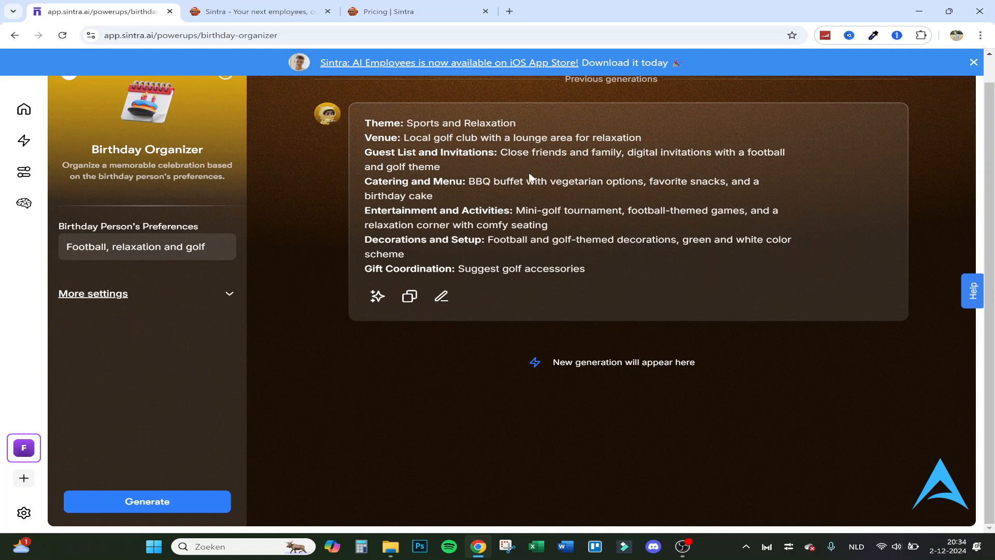
pyautogui.moveTo(603, 177)
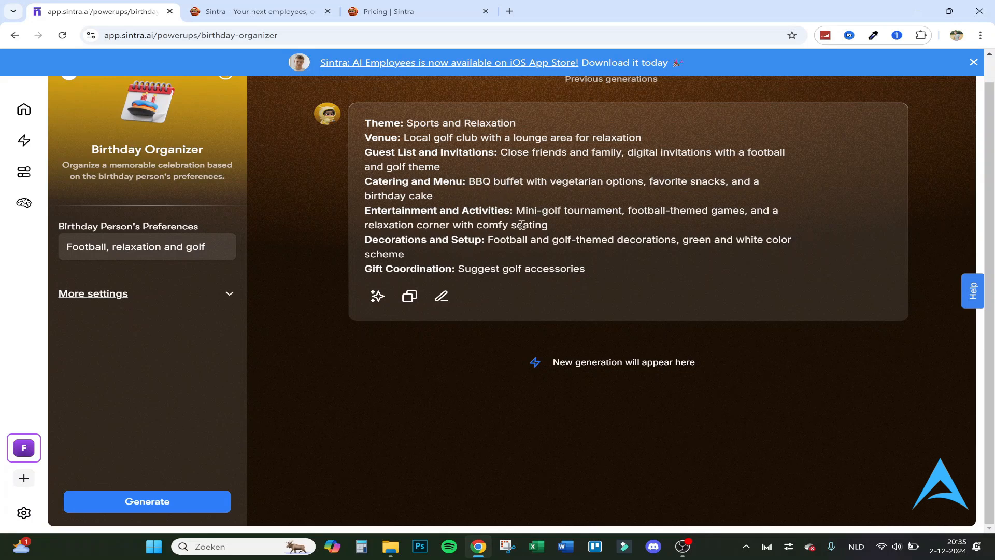
pyautogui.moveTo(703, 225)
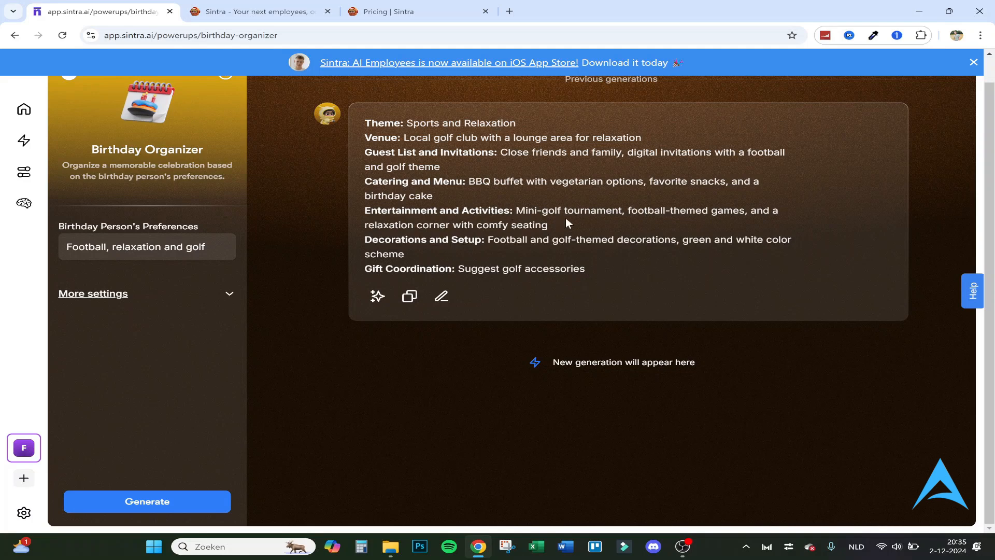
pyautogui.moveTo(495, 257)
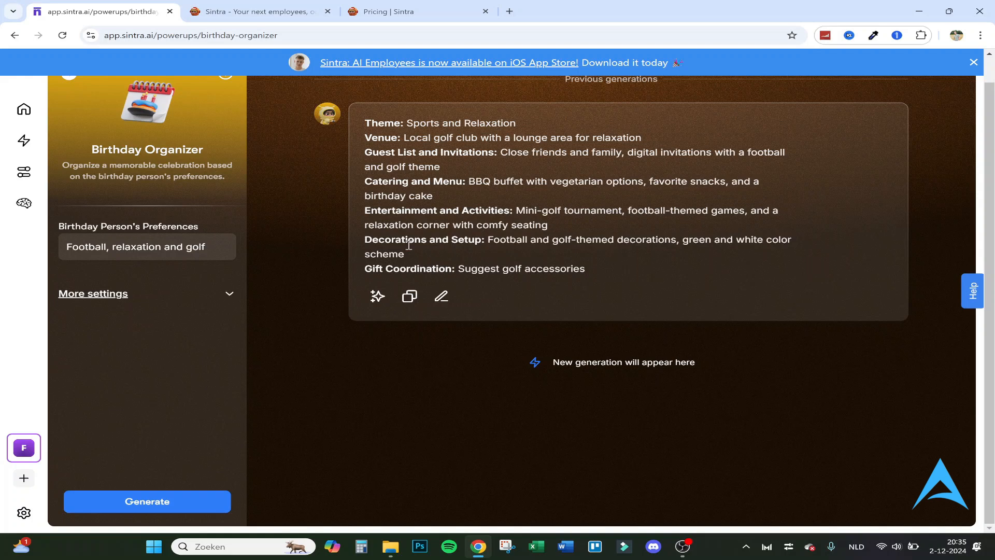
pyautogui.moveTo(469, 271)
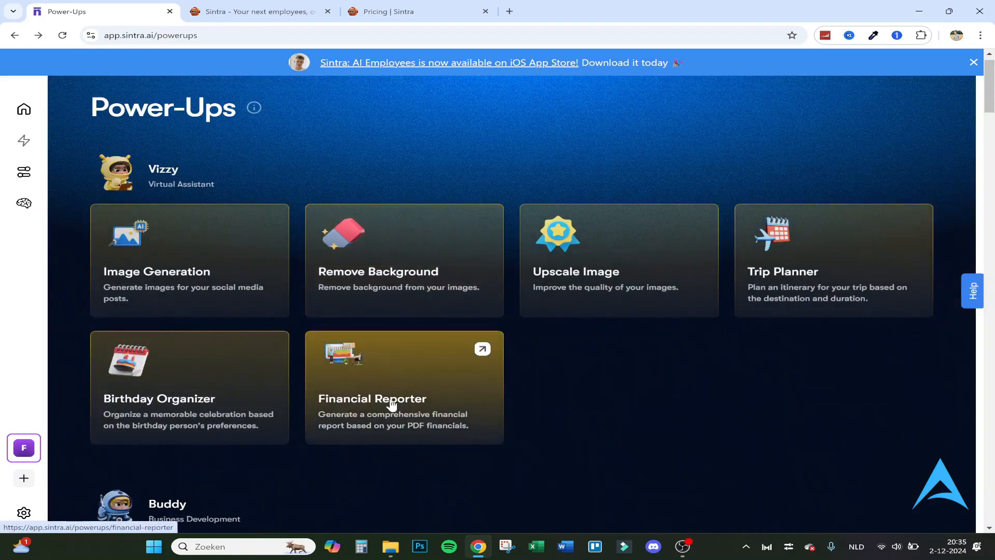
# Step: Glance at the Financial Reporter tool, then return to Sintra's $39/month Vizzy pricing page
pyautogui.click(371, 398)
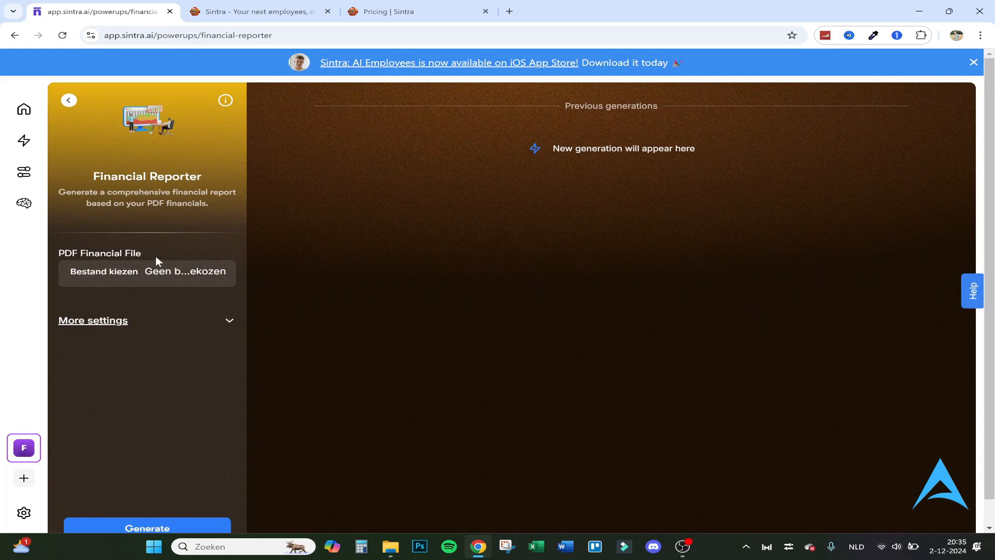
pyautogui.moveTo(569, 267)
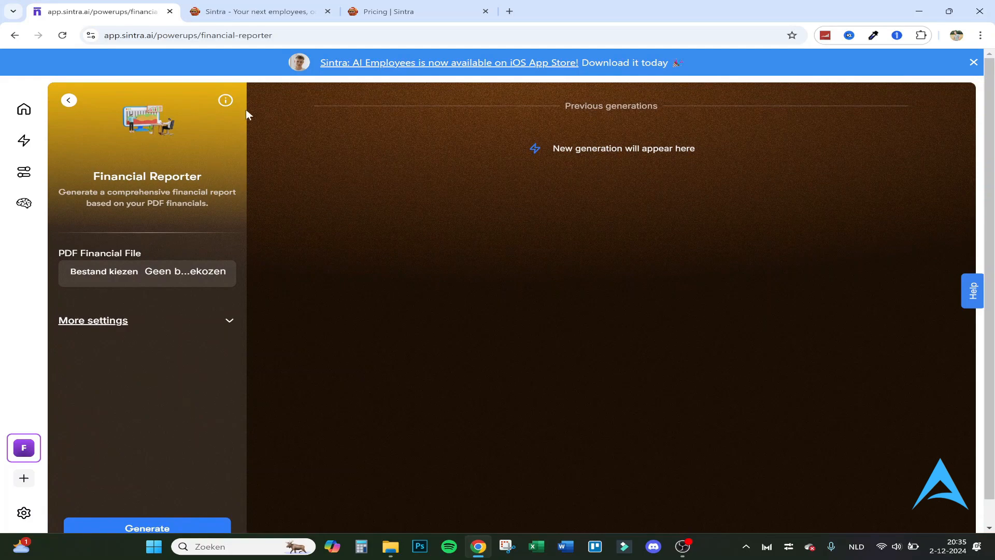
pyautogui.moveTo(68, 101)
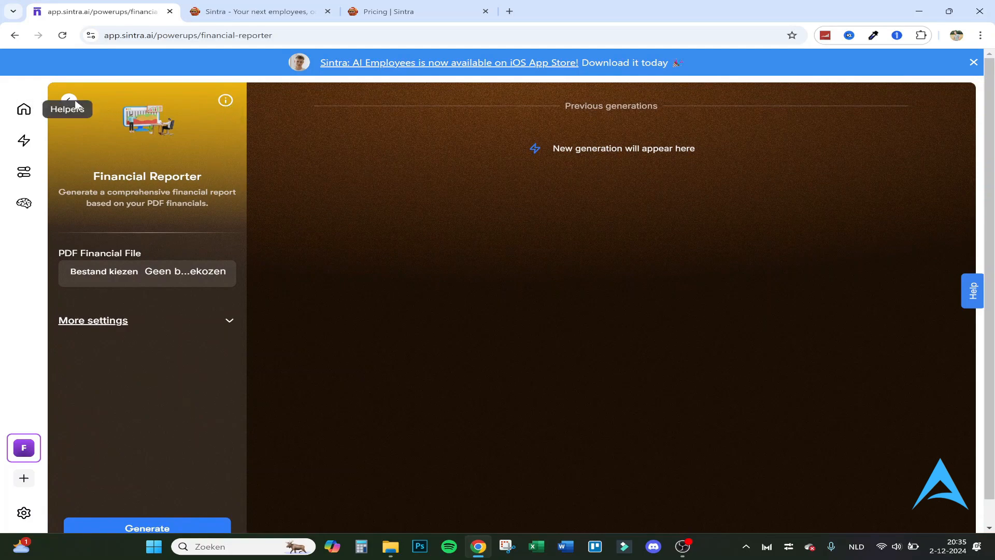
pyautogui.click(15, 35)
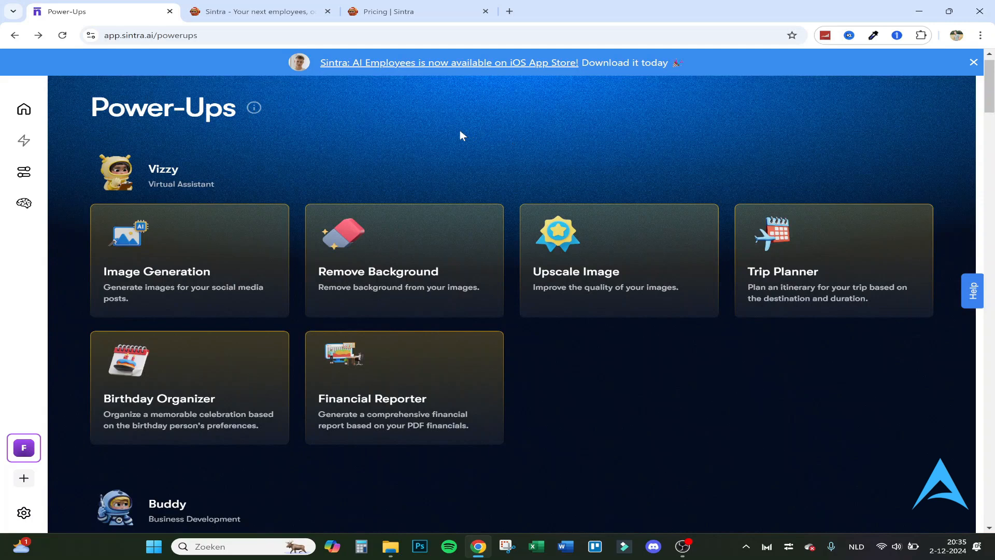
pyautogui.click(416, 11)
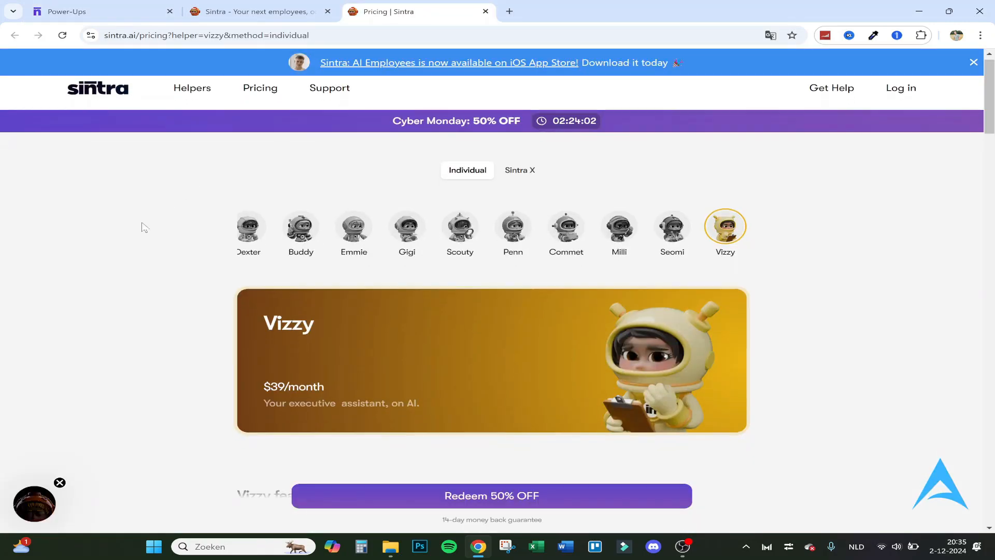
# Step: View Vizzy's Redeem 50% OFF pricing options, then its features, inclusions and buying guarantees
pyautogui.scroll(-3)
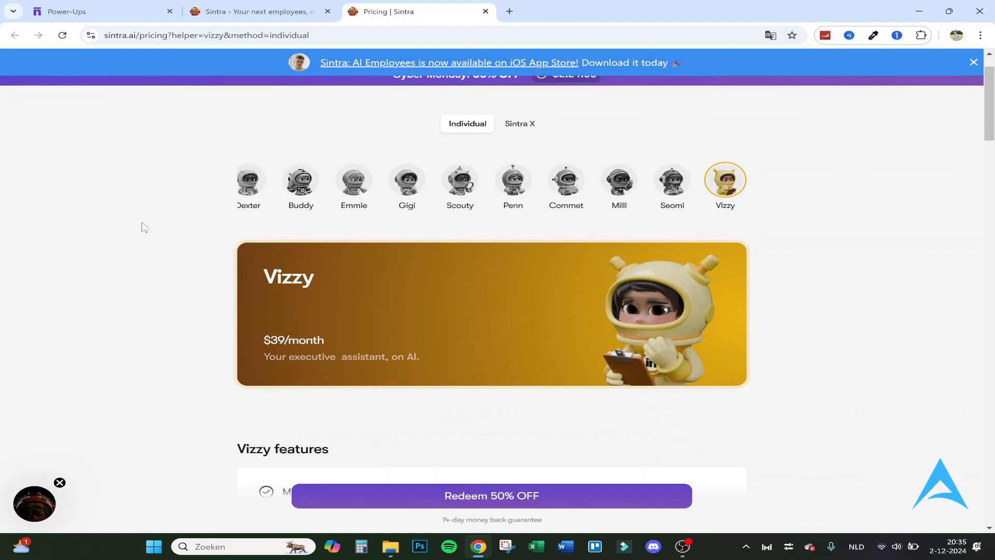
pyautogui.moveTo(159, 225)
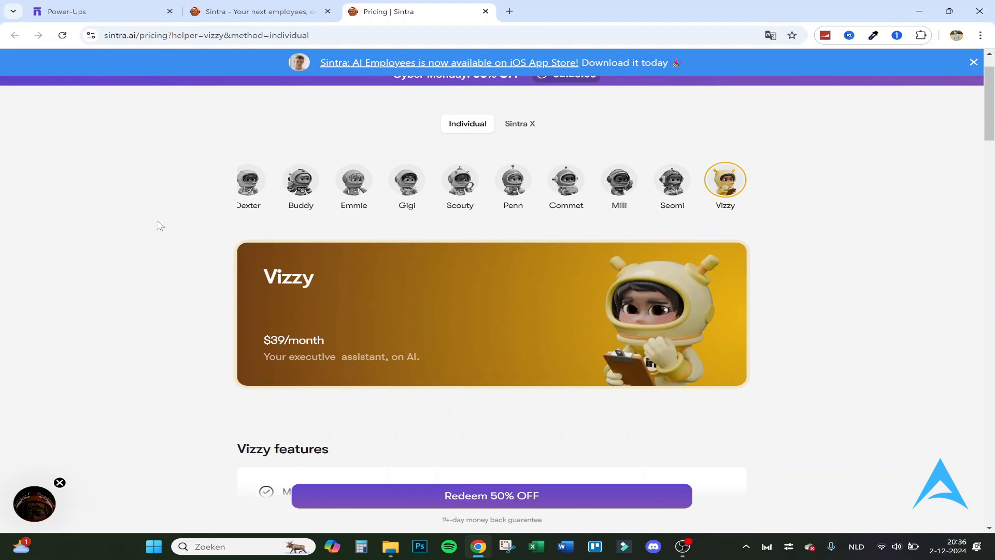
pyautogui.scroll(-3)
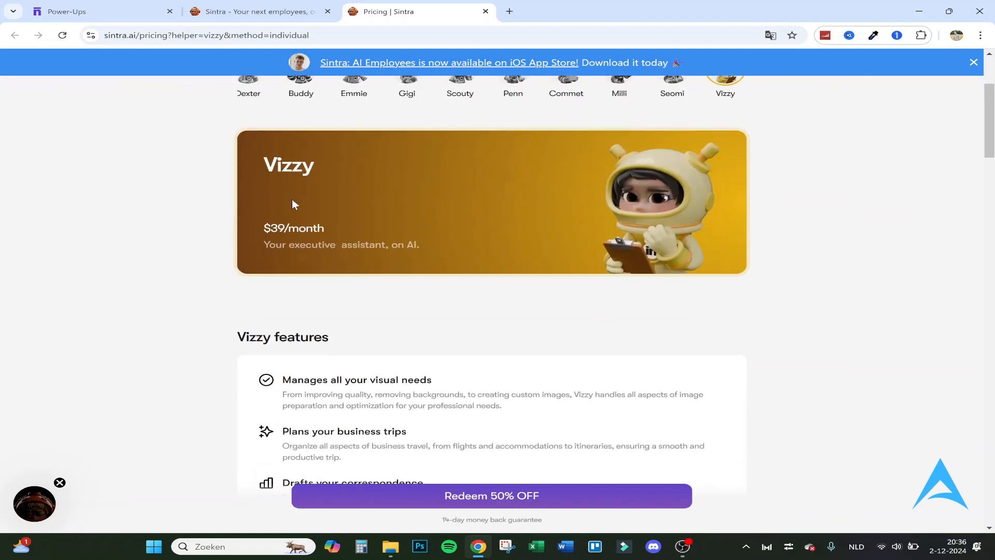
pyautogui.moveTo(479, 488)
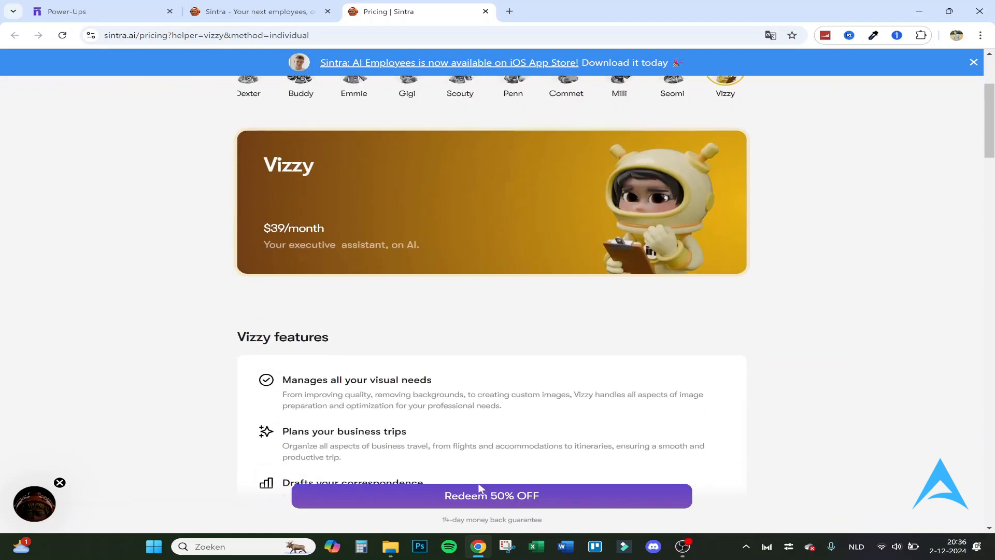
pyautogui.click(491, 496)
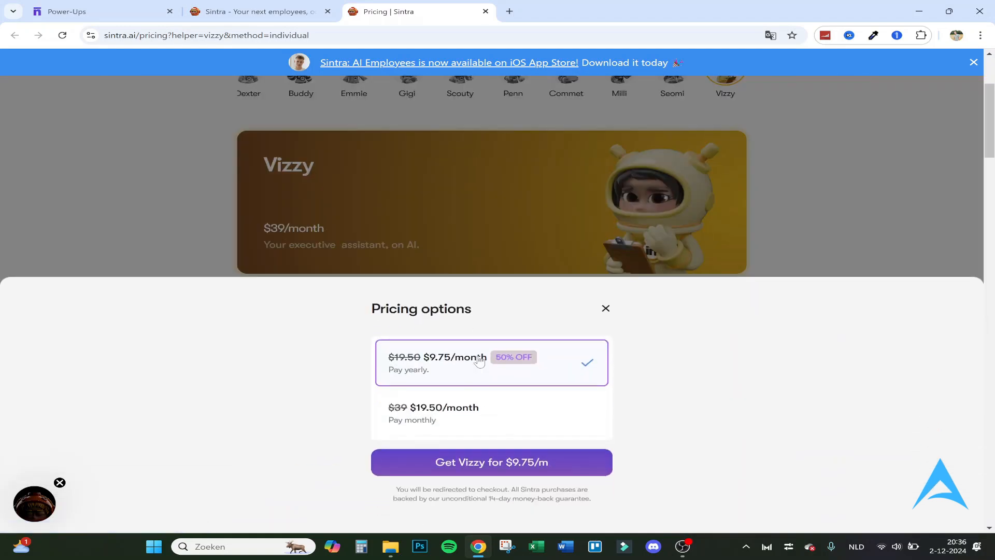
pyautogui.moveTo(535, 366)
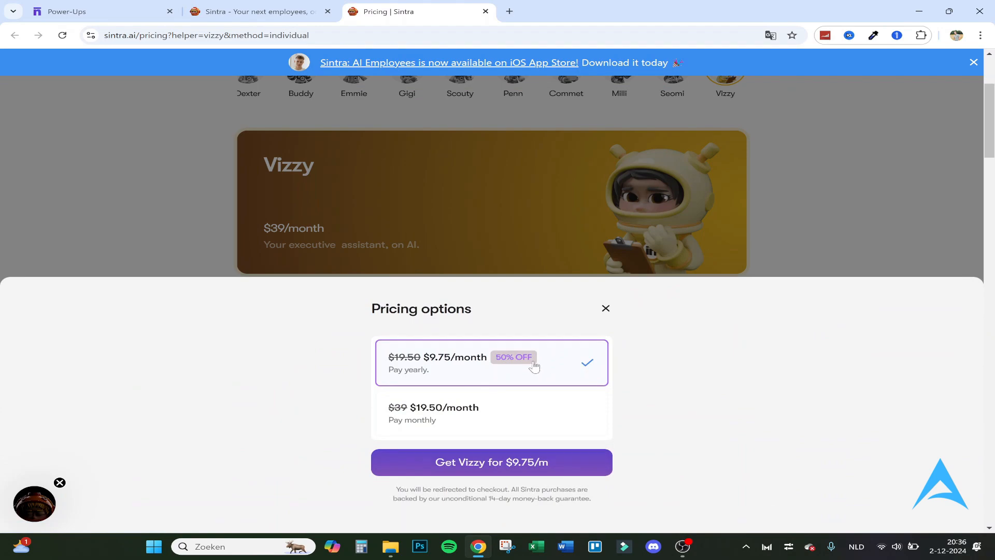
pyautogui.moveTo(449, 416)
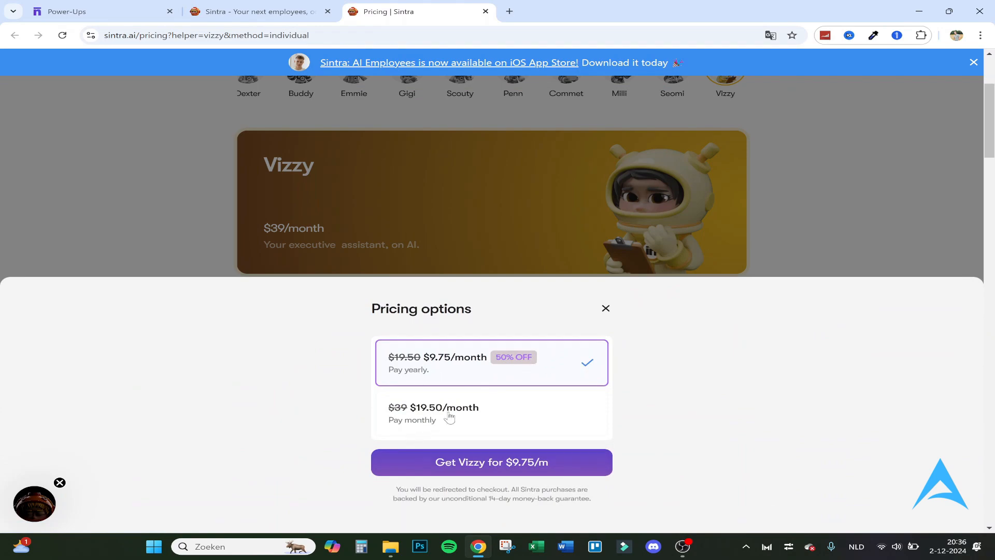
pyautogui.click(604, 308)
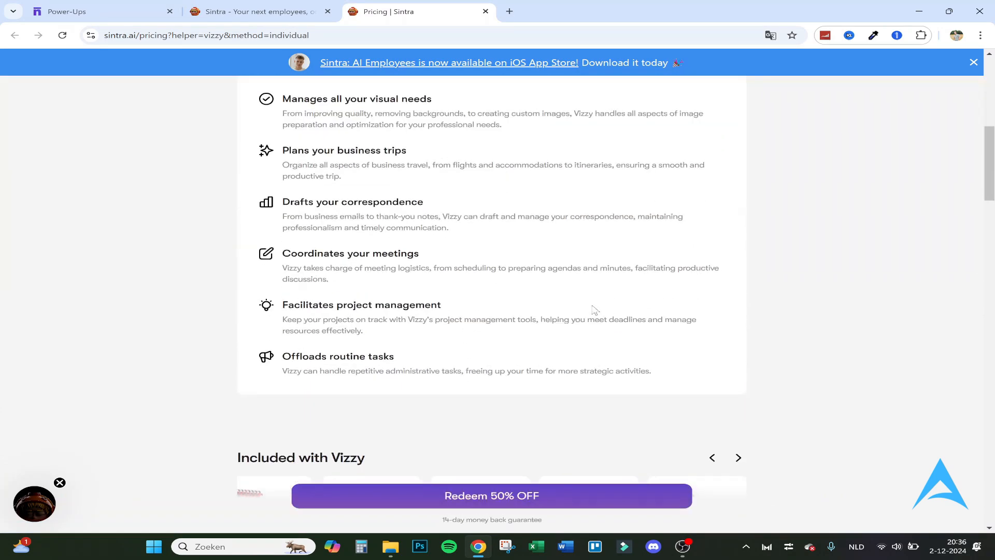
pyautogui.scroll(-3)
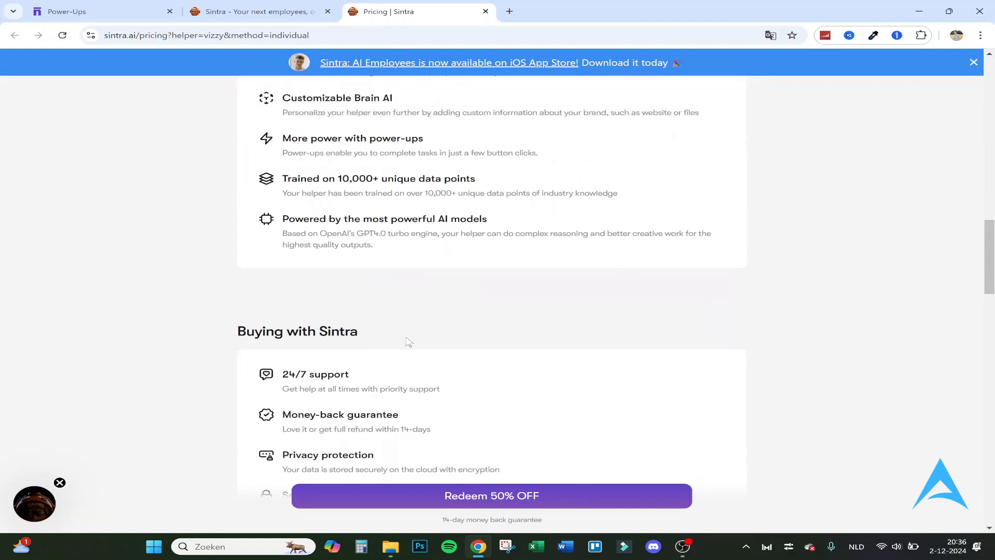
# Step: Switch to the Sintra X bundle and view its pricing options from $19.50/month yearly, then its $97/month plan page
pyautogui.click(519, 179)
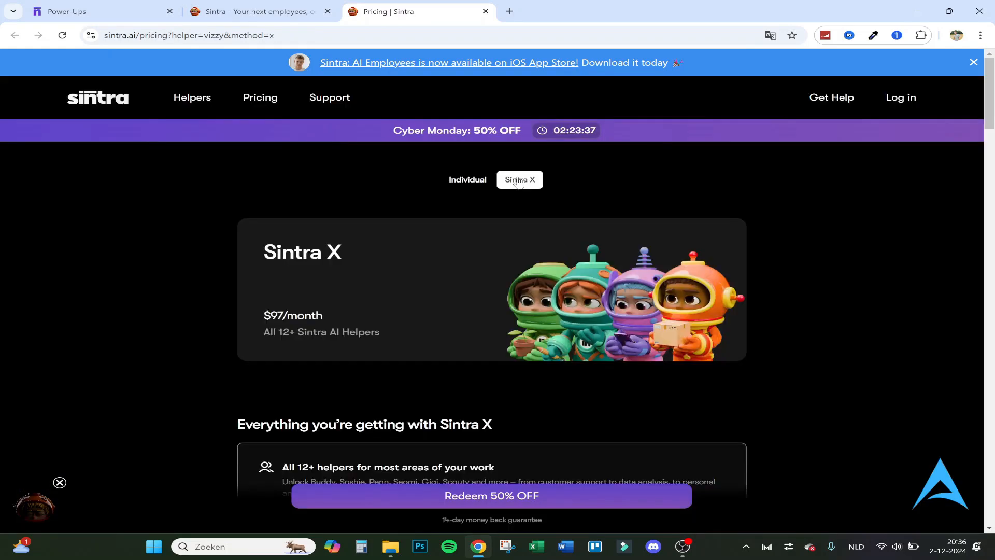
pyautogui.moveTo(517, 293)
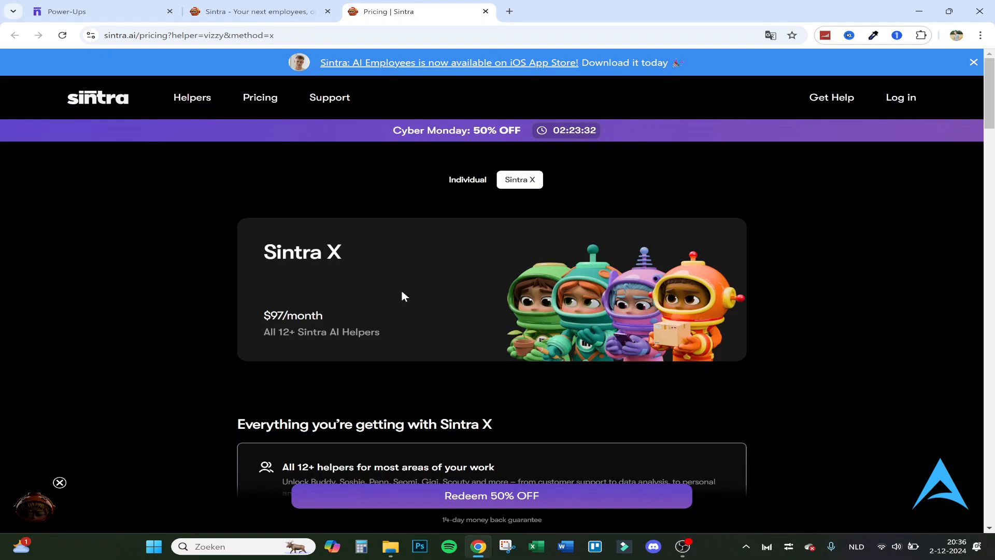
pyautogui.scroll(-3)
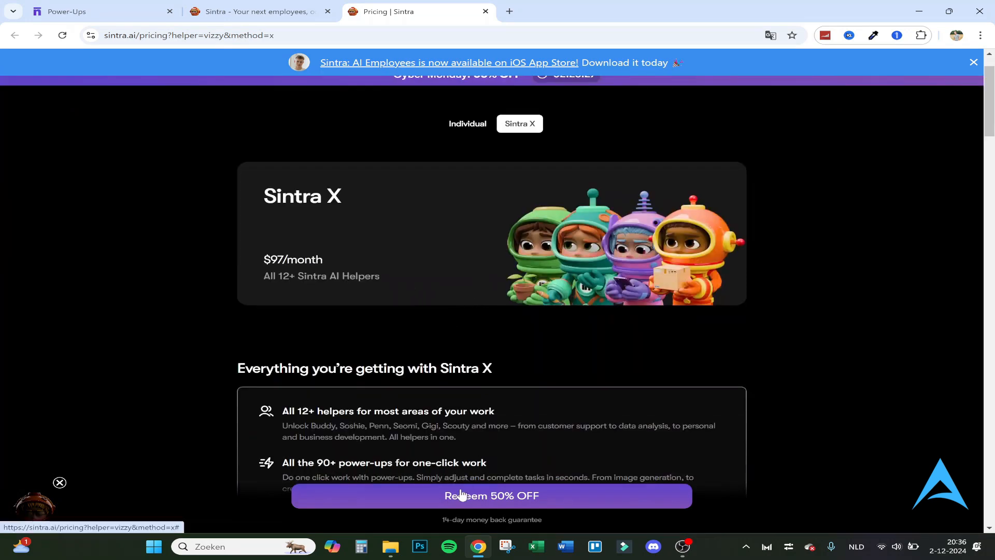
pyautogui.click(491, 496)
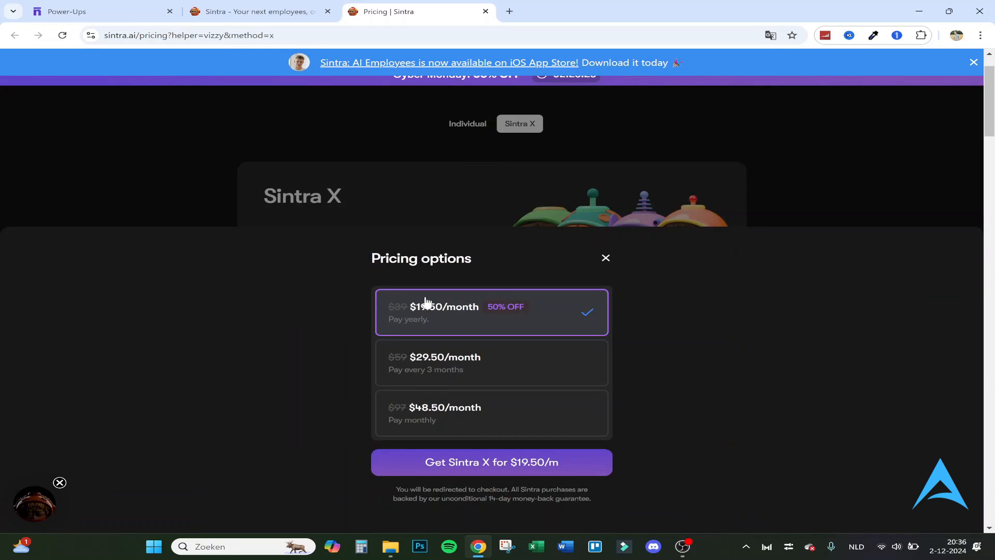
pyautogui.moveTo(538, 317)
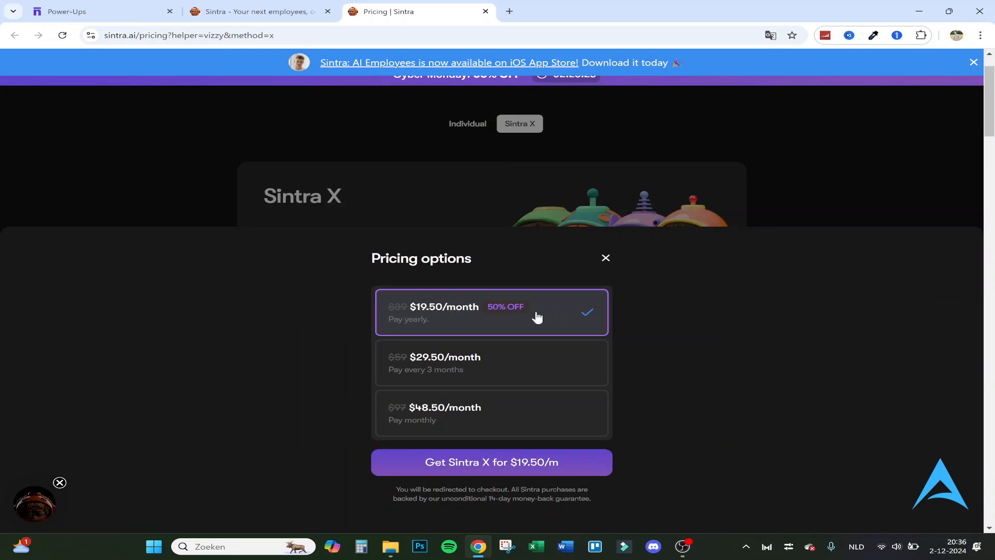
pyautogui.moveTo(538, 367)
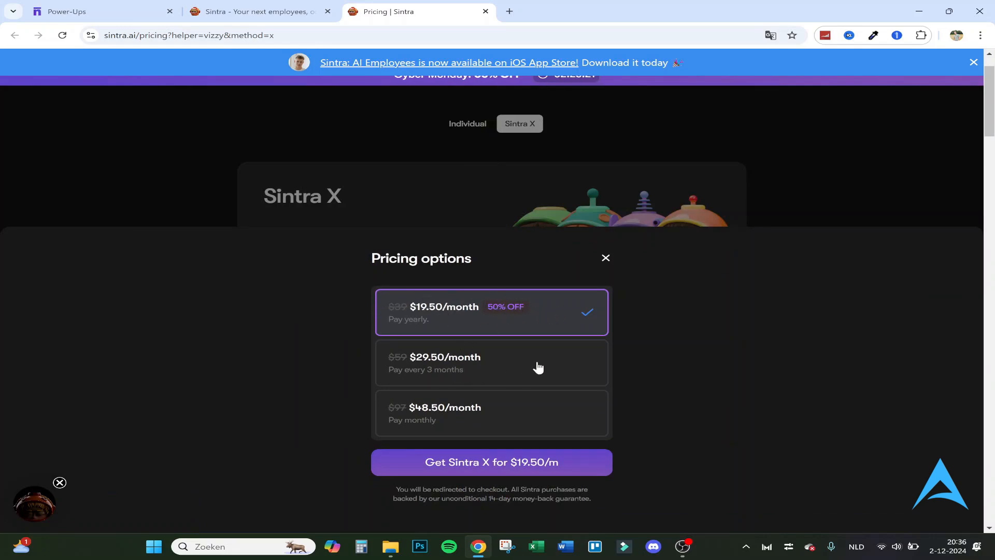
pyautogui.moveTo(485, 363)
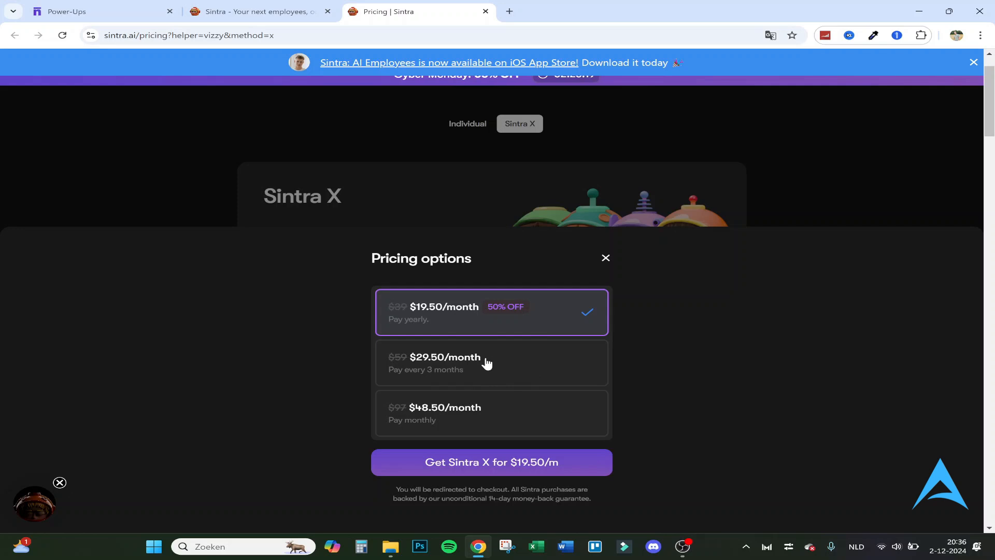
pyautogui.moveTo(603, 250)
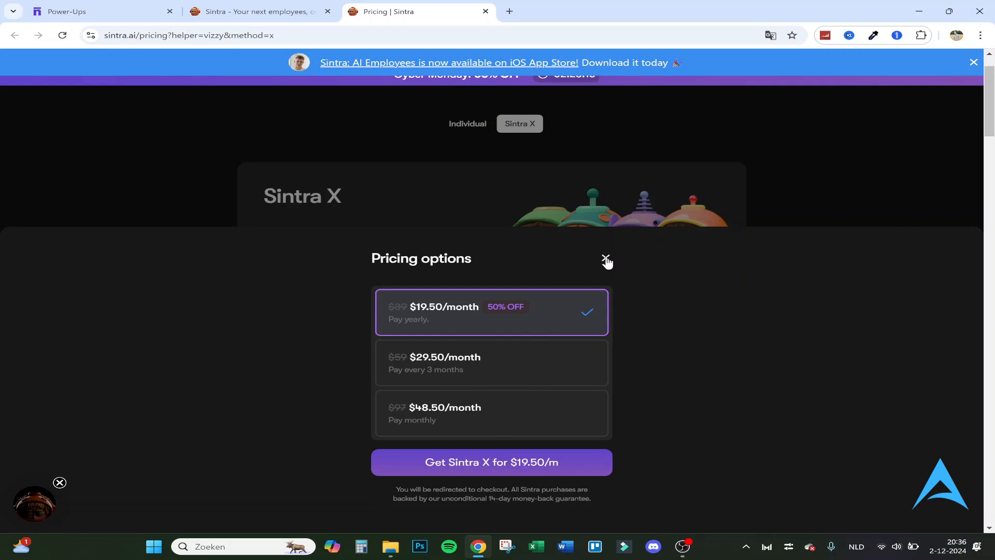
pyautogui.click(607, 261)
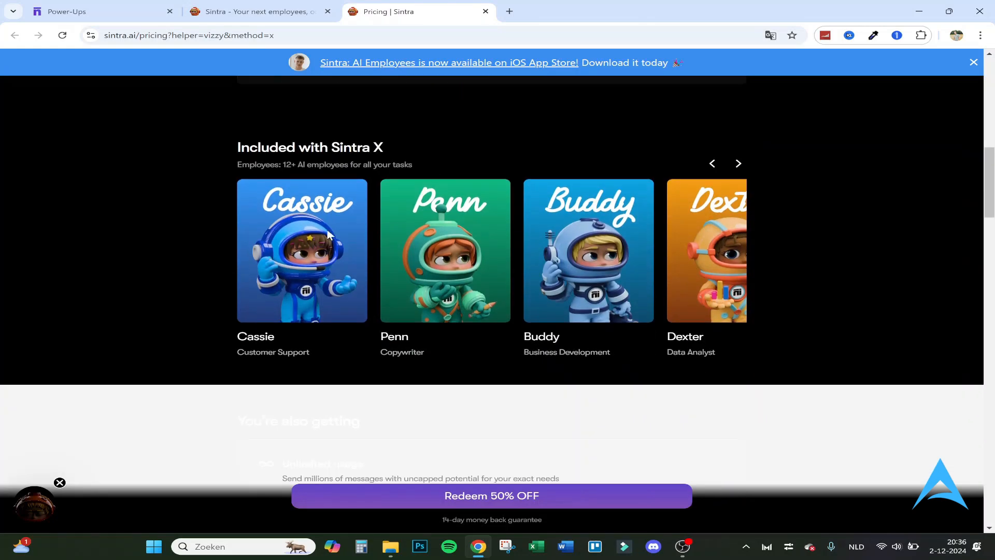
pyautogui.scroll(3)
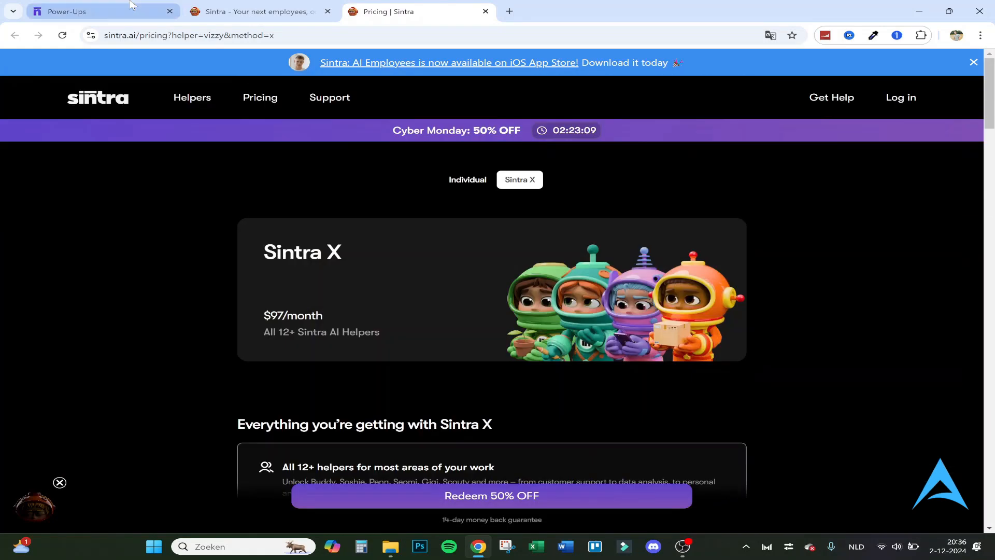
# Step: Navigate from Power-Ups via the Helpers home to the Brain AI page for the FindYourSolution workspace
pyautogui.click(102, 11)
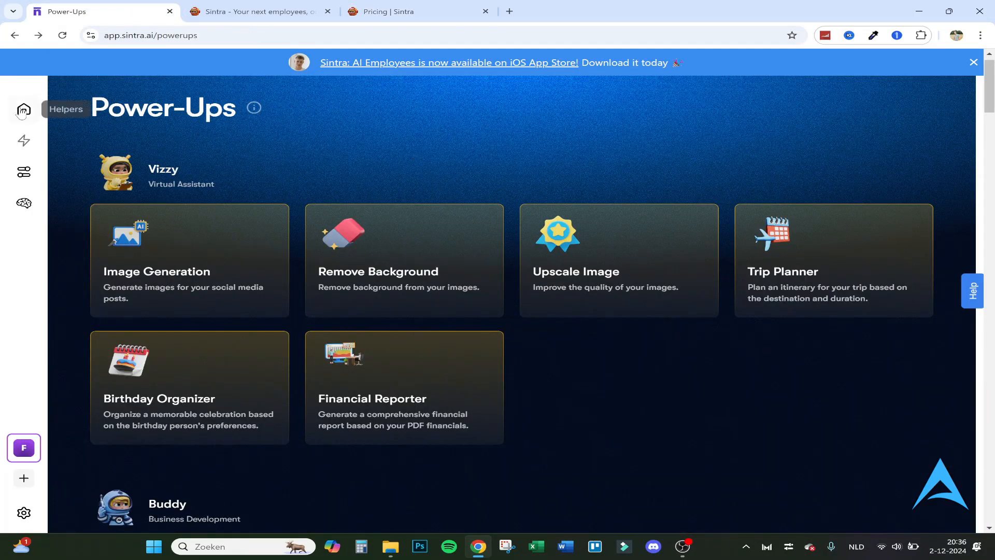
pyautogui.click(23, 203)
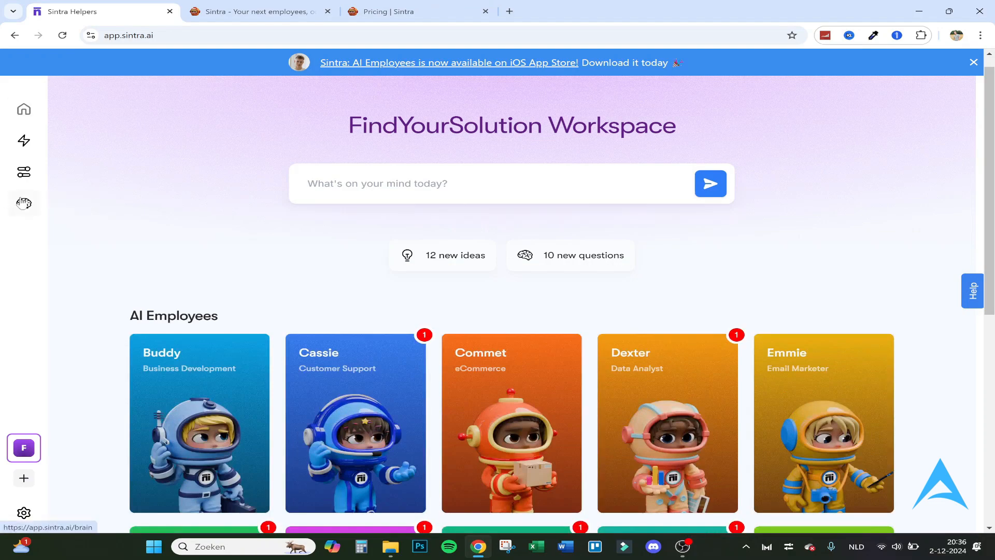
pyautogui.click(24, 202)
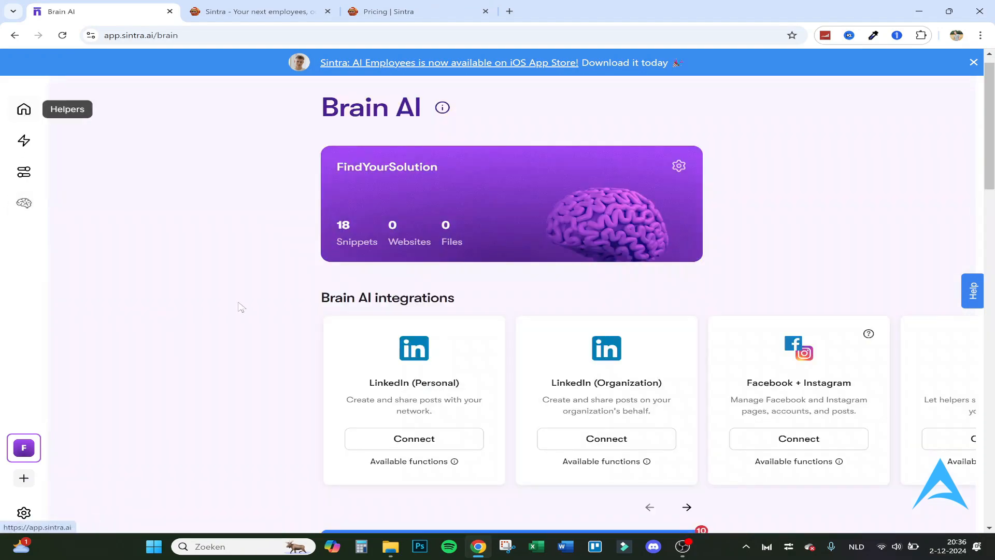
pyautogui.scroll(-3)
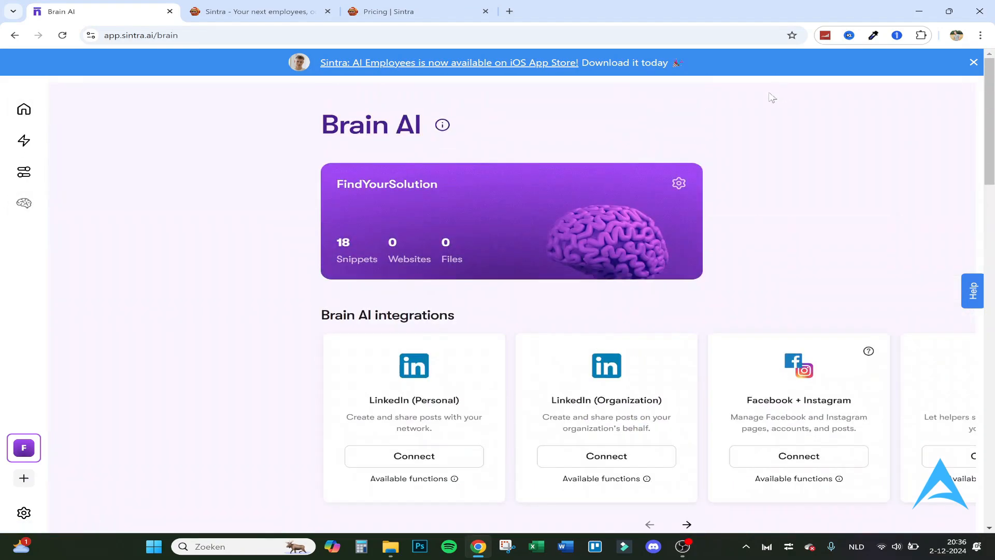